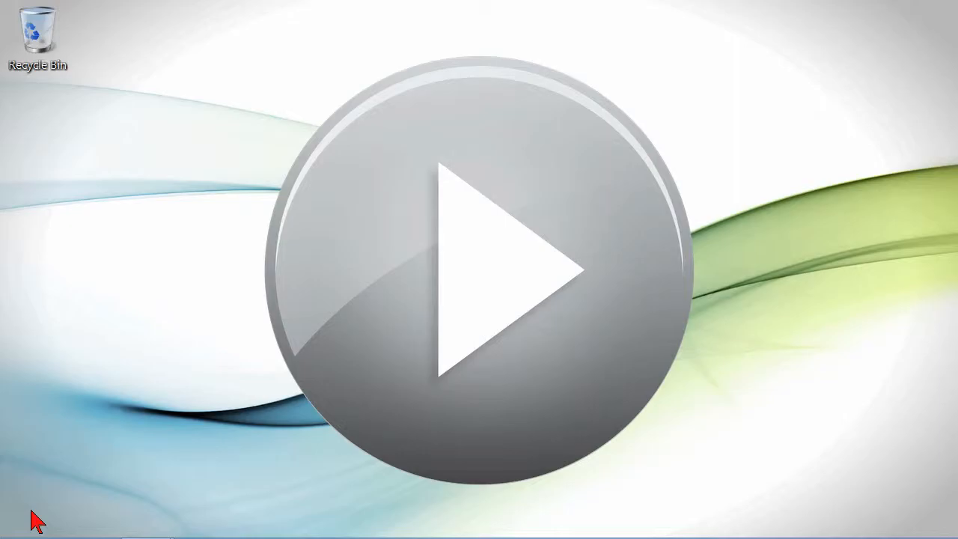
{"action": "mouse_move", "coordinate": [147, 518]}
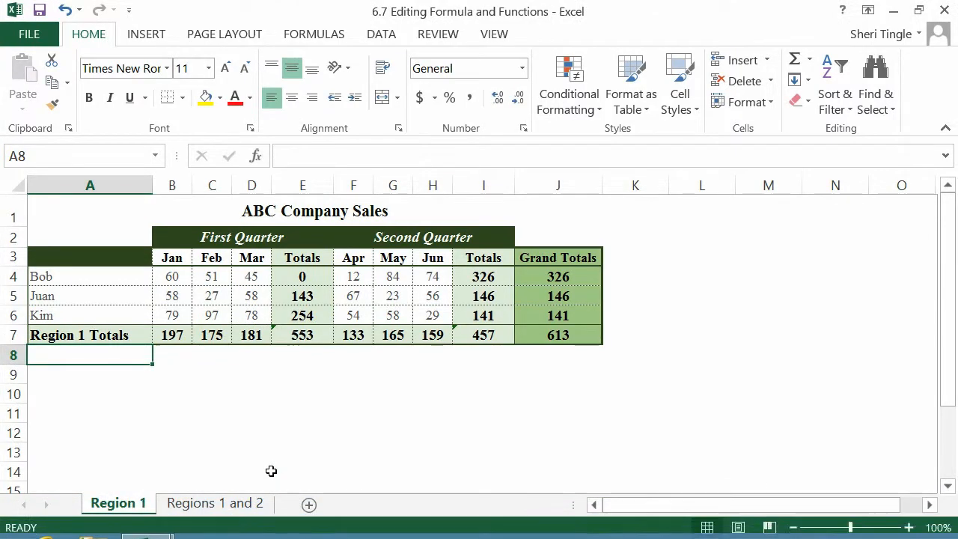
{"action": "mouse_move", "coordinate": [268, 467]}
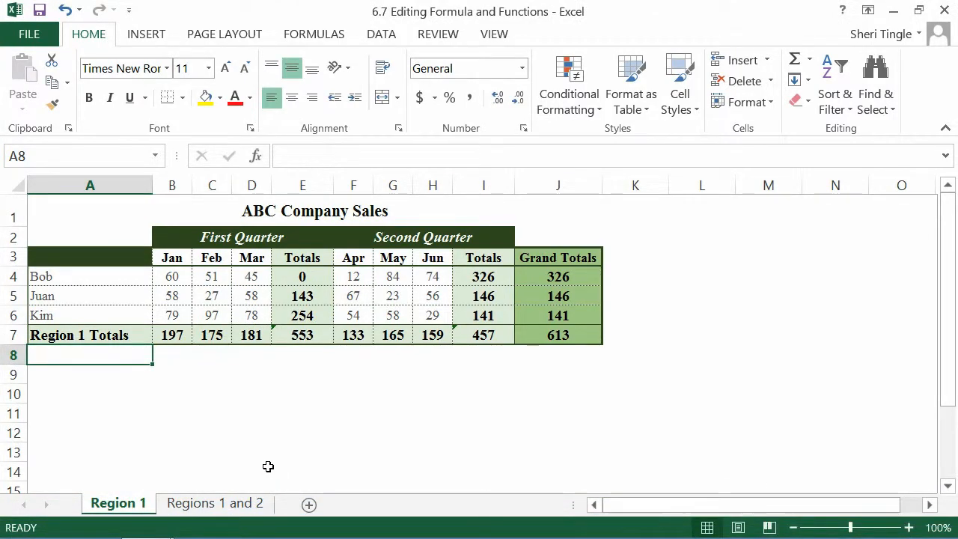
{"action": "mouse_move", "coordinate": [327, 357]}
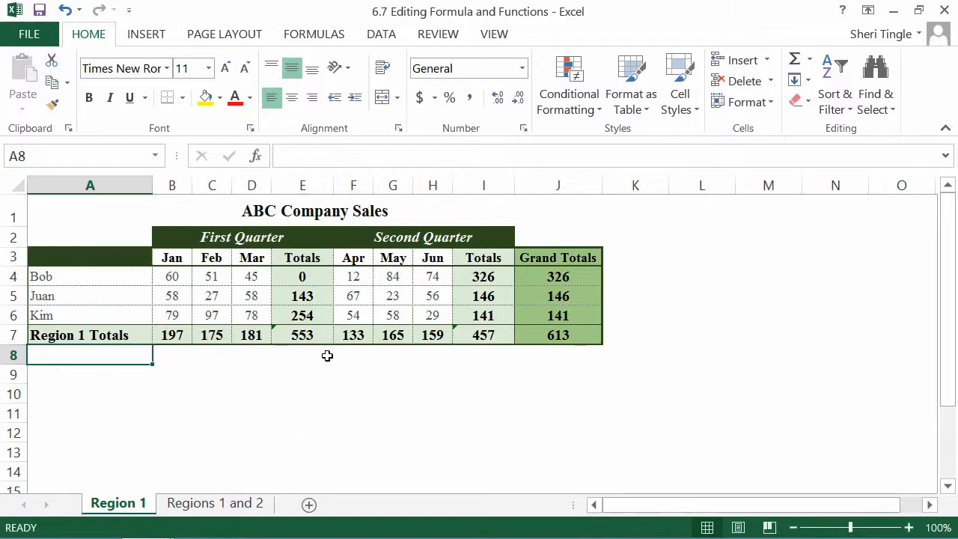
{"action": "mouse_move", "coordinate": [277, 318]}
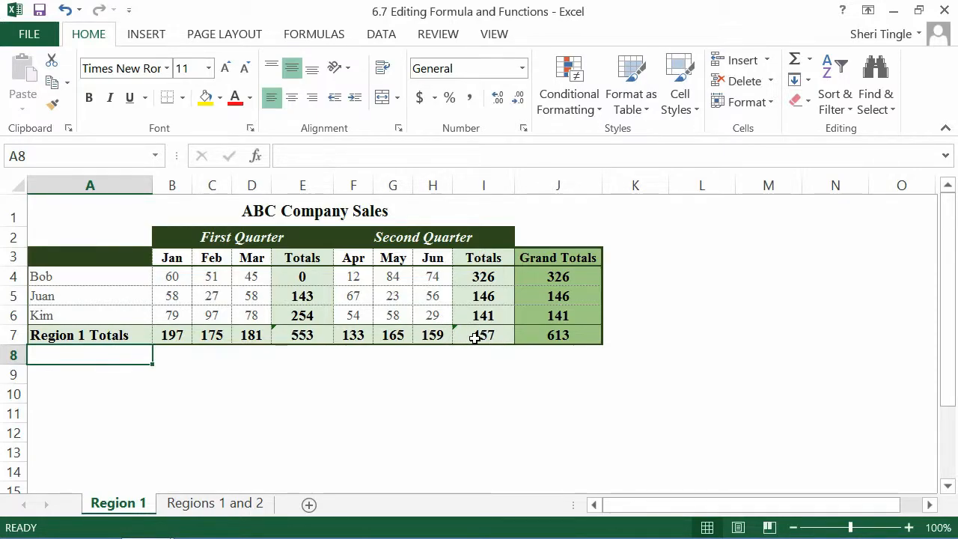
Select the Region 1 second-quarter total in I7 to inspect its formula.
{"action": "left_click", "coordinate": [482, 335]}
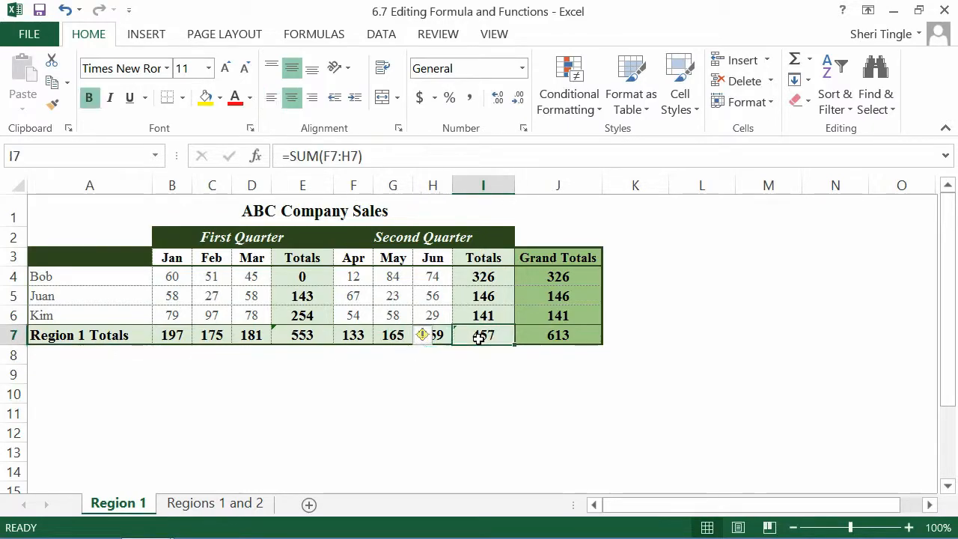
{"action": "mouse_move", "coordinate": [425, 335]}
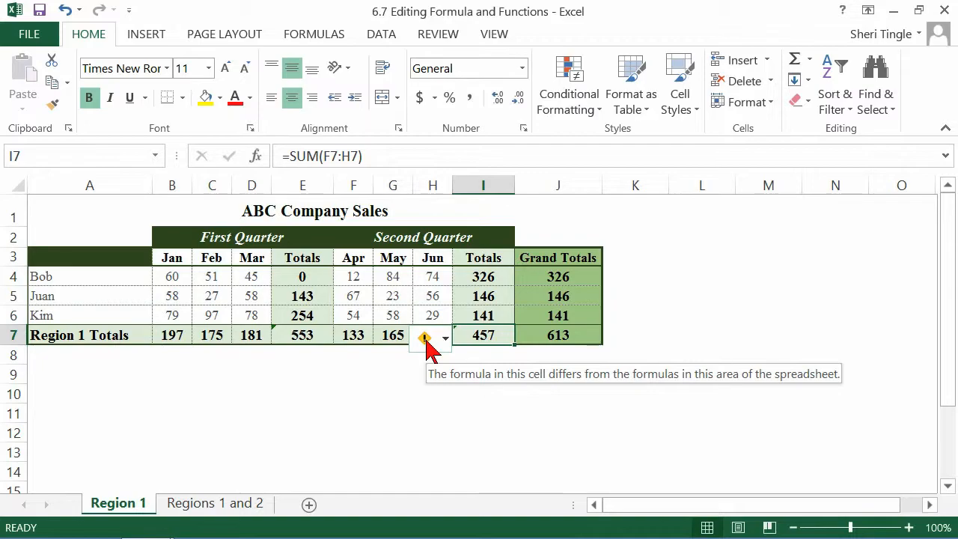
{"action": "mouse_move", "coordinate": [431, 352]}
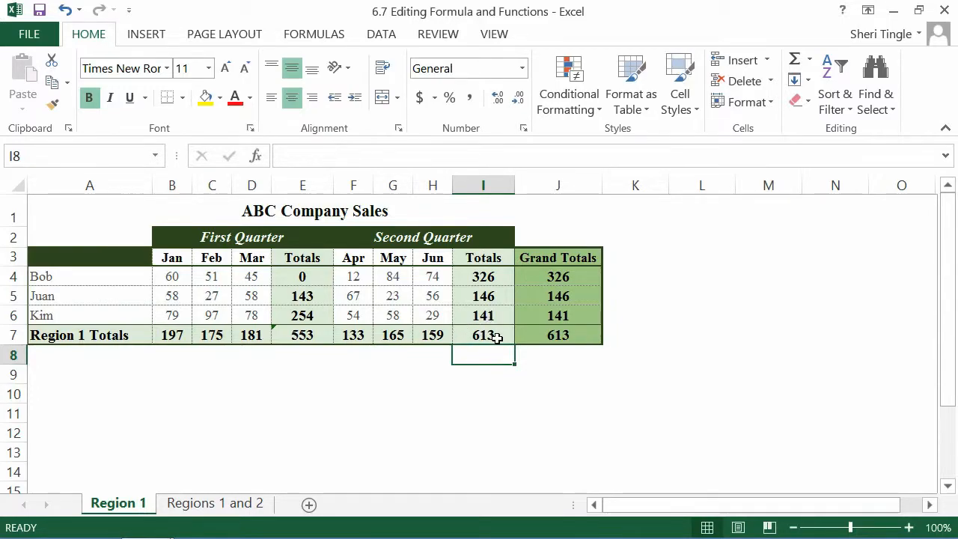
{"action": "mouse_move", "coordinate": [503, 364]}
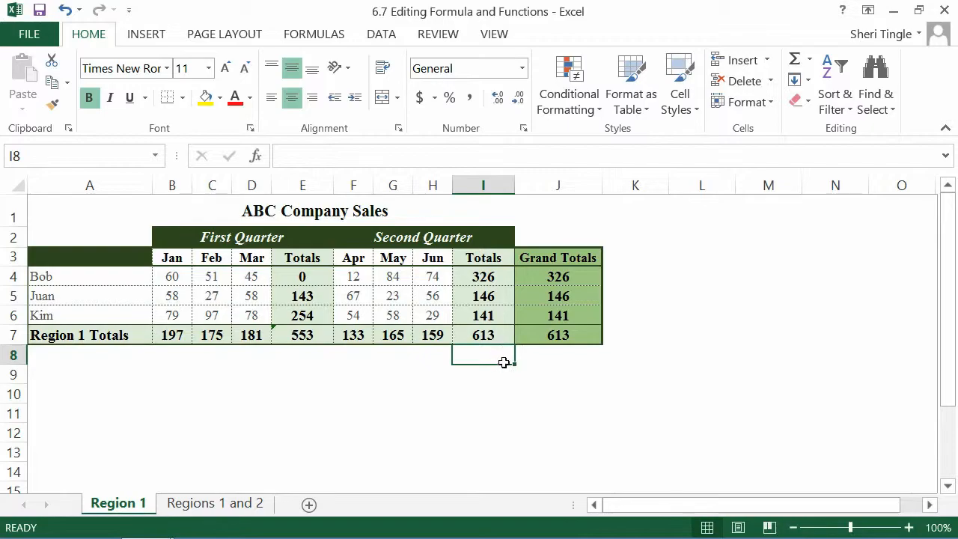
{"action": "mouse_move", "coordinate": [506, 376]}
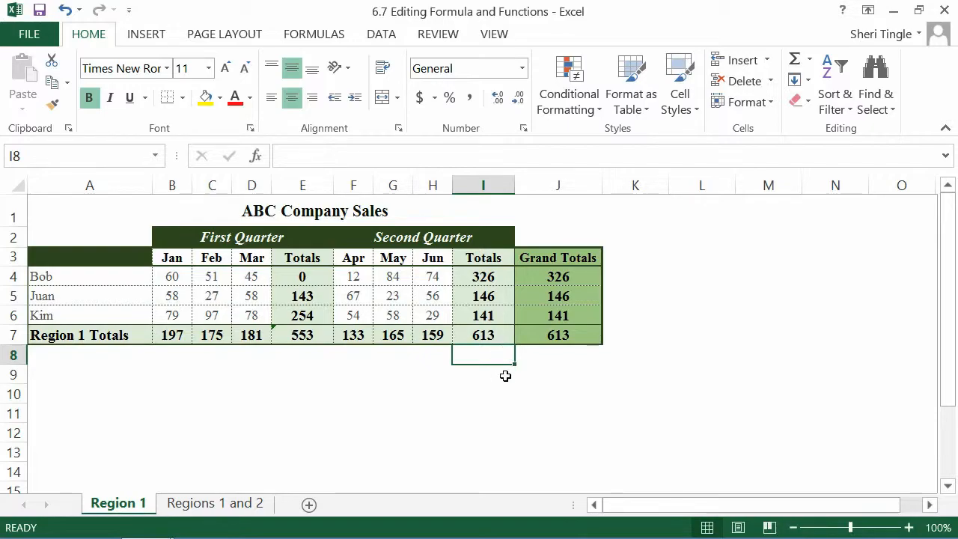
Select the first-quarter total E7 and examine the formula behind it.
{"action": "left_click", "coordinate": [302, 336]}
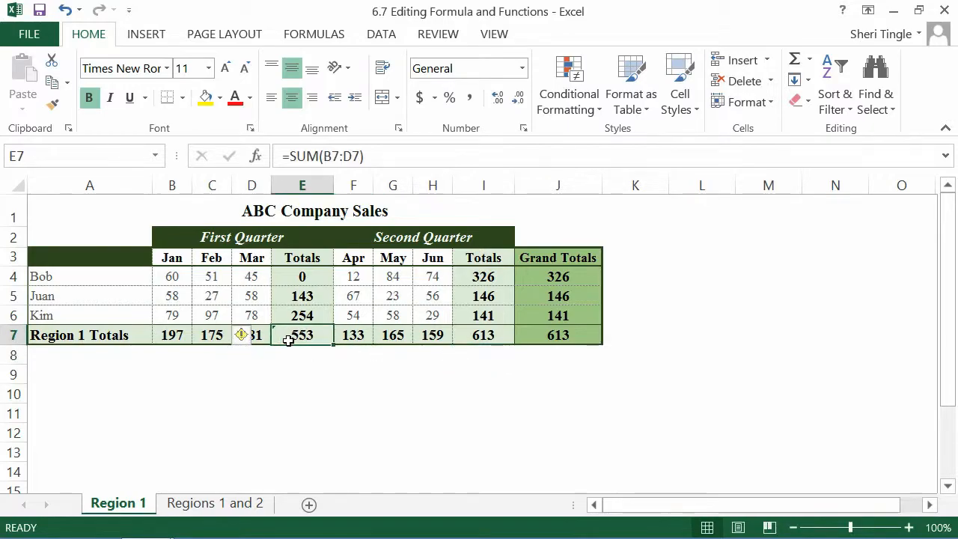
{"action": "double_click", "coordinate": [303, 336]}
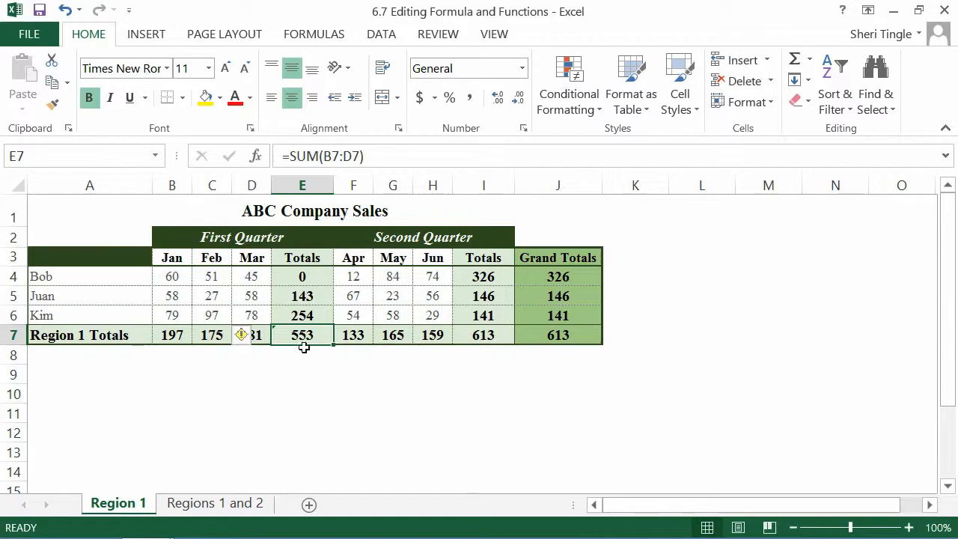
{"action": "mouse_move", "coordinate": [308, 353]}
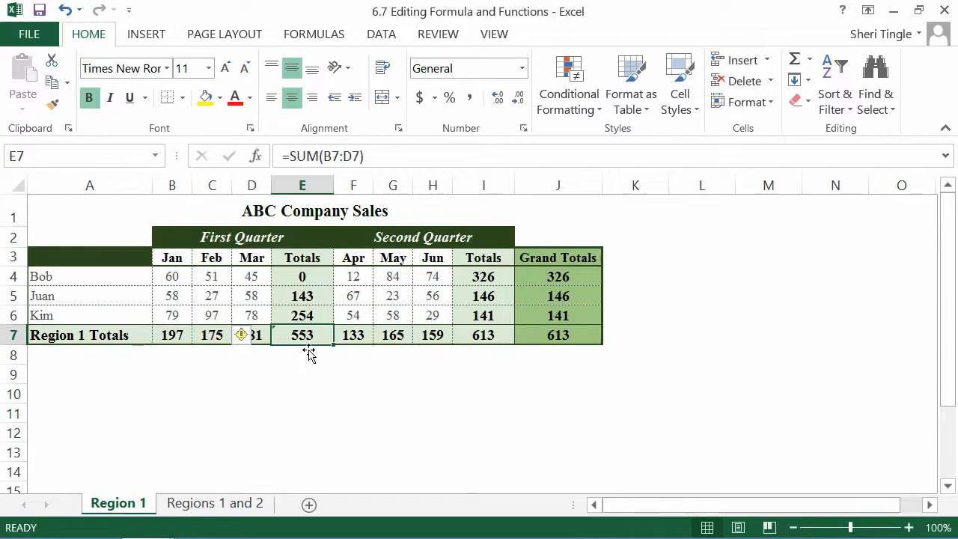
{"action": "double_click", "coordinate": [302, 336]}
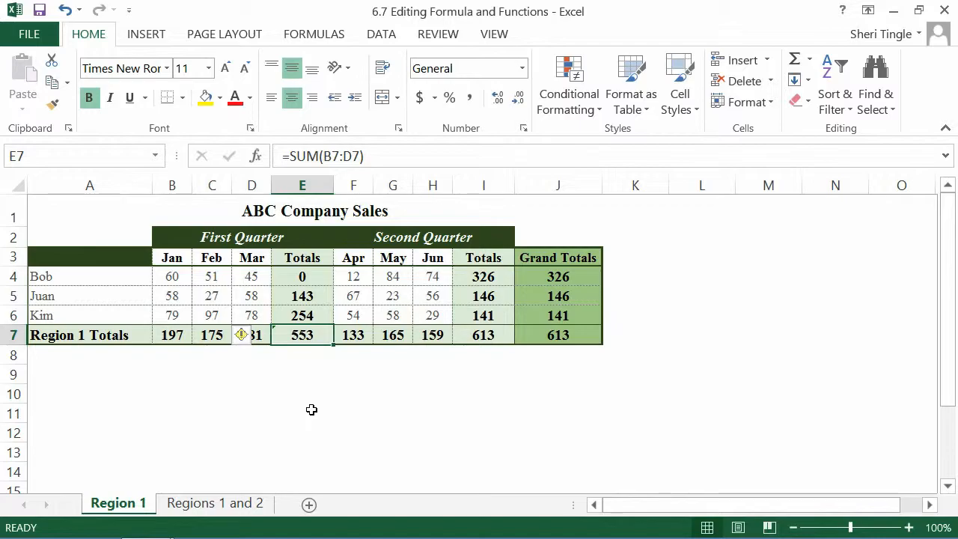
{"action": "mouse_move", "coordinate": [294, 355]}
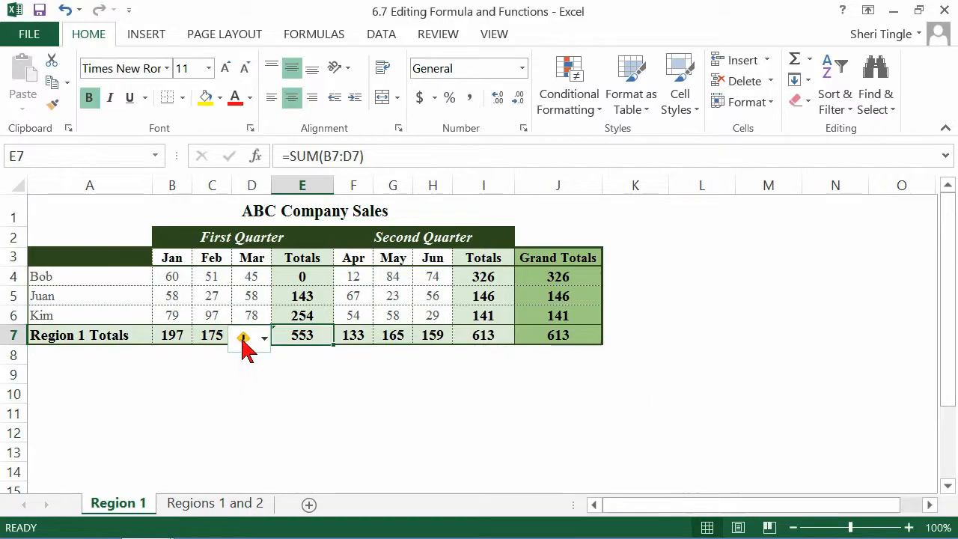
Dismiss the inconsistent-formula warning on E7 via the smart tag's Ignore Error option.
{"action": "left_click", "coordinate": [264, 338]}
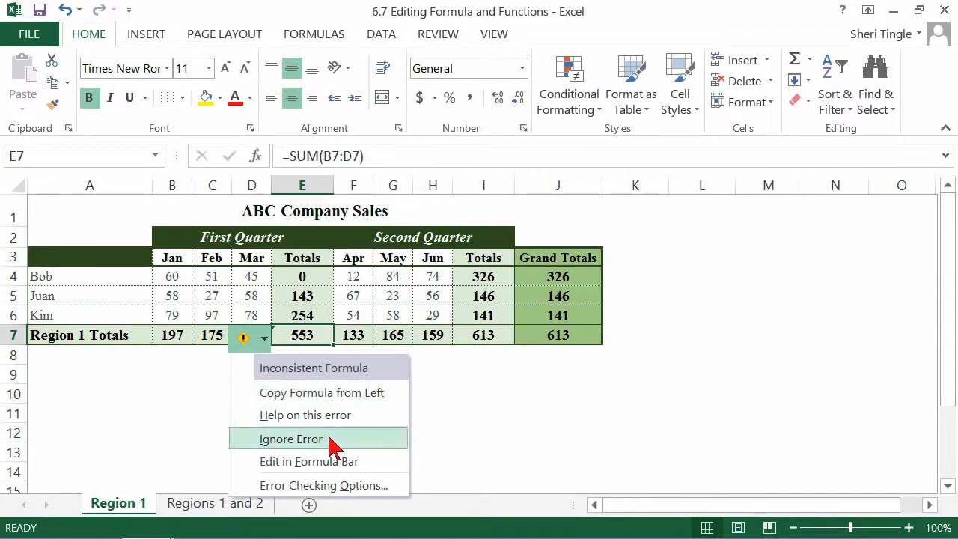
{"action": "left_click", "coordinate": [291, 439]}
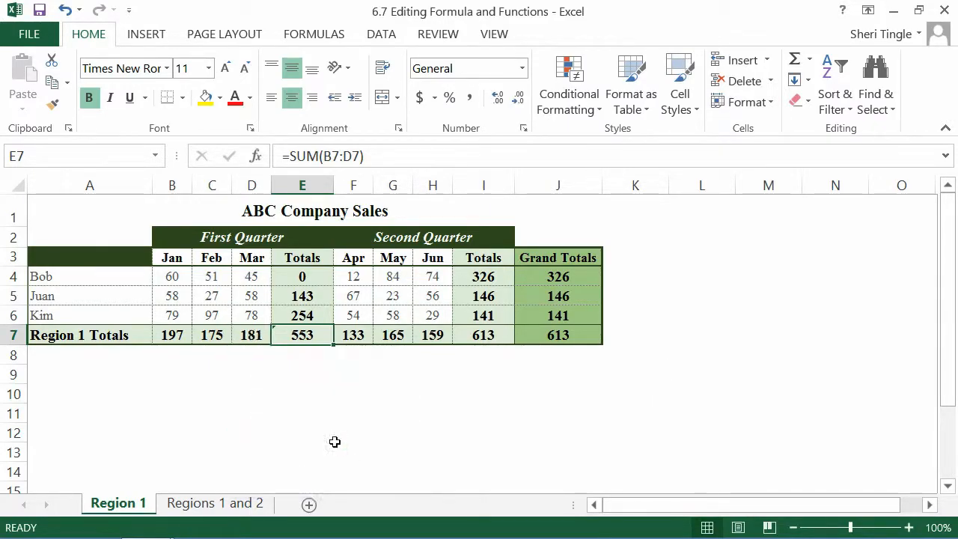
{"action": "left_click", "coordinate": [303, 432]}
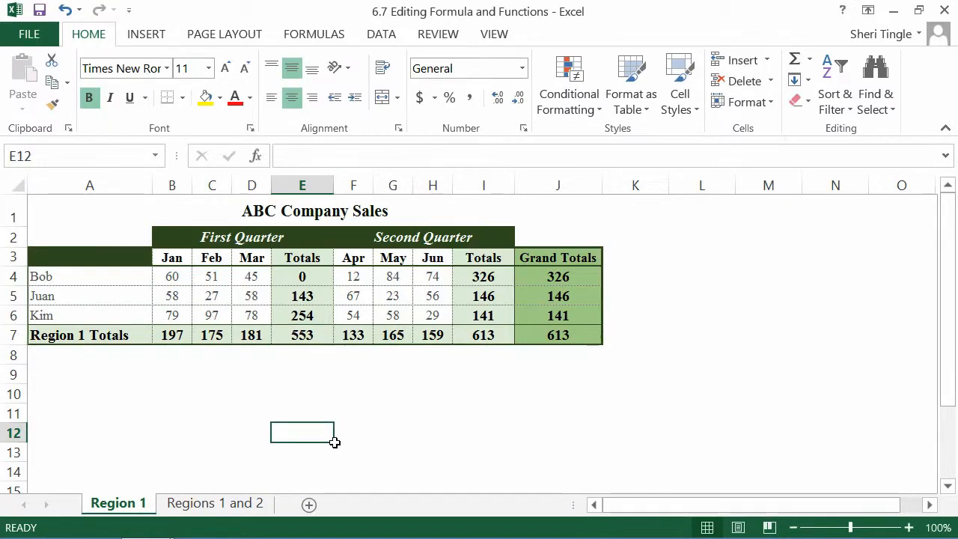
{"action": "mouse_move", "coordinate": [349, 405]}
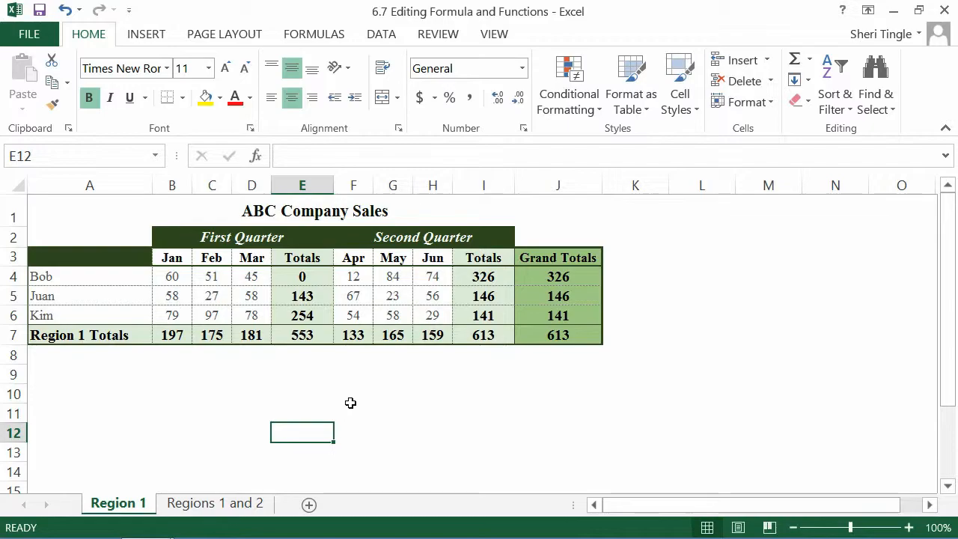
{"action": "mouse_move", "coordinate": [343, 368]}
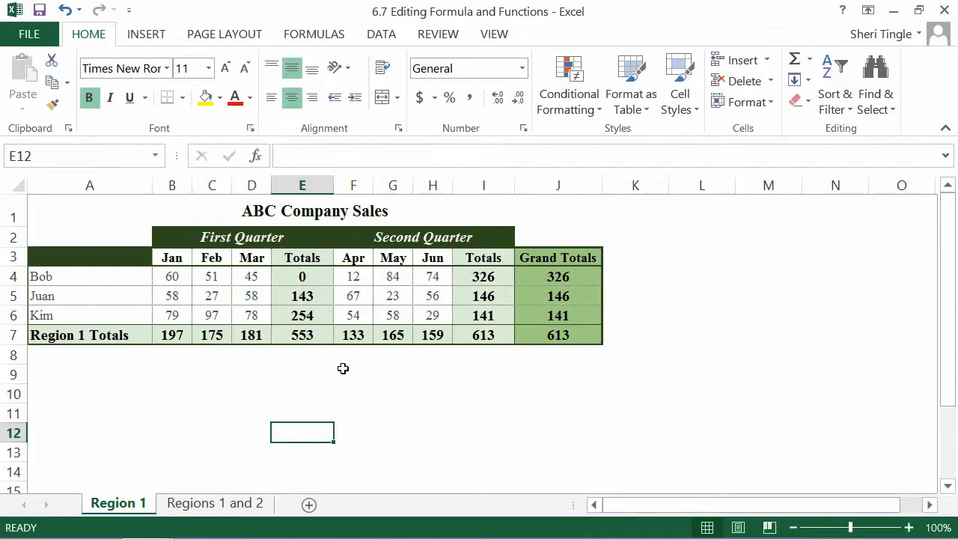
{"action": "mouse_move", "coordinate": [311, 277]}
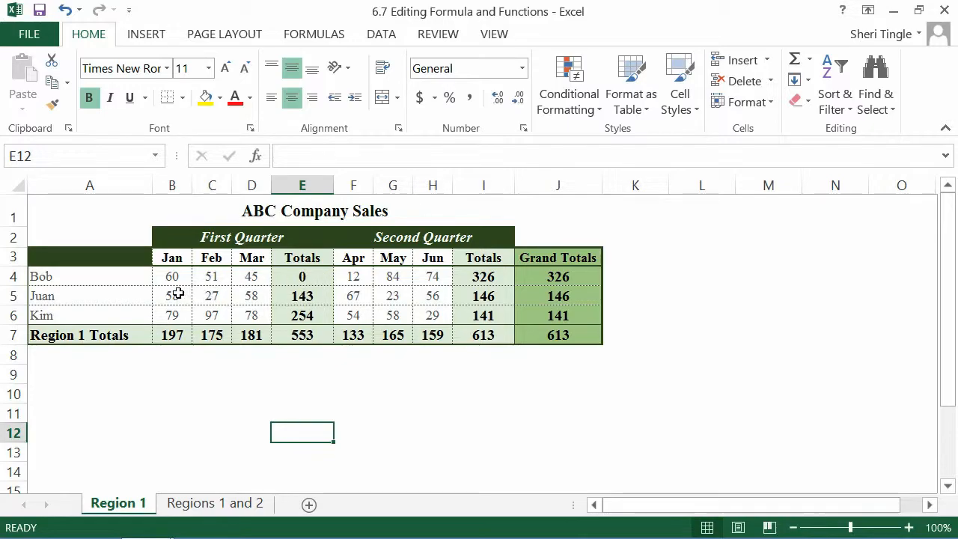
{"action": "mouse_move", "coordinate": [264, 289]}
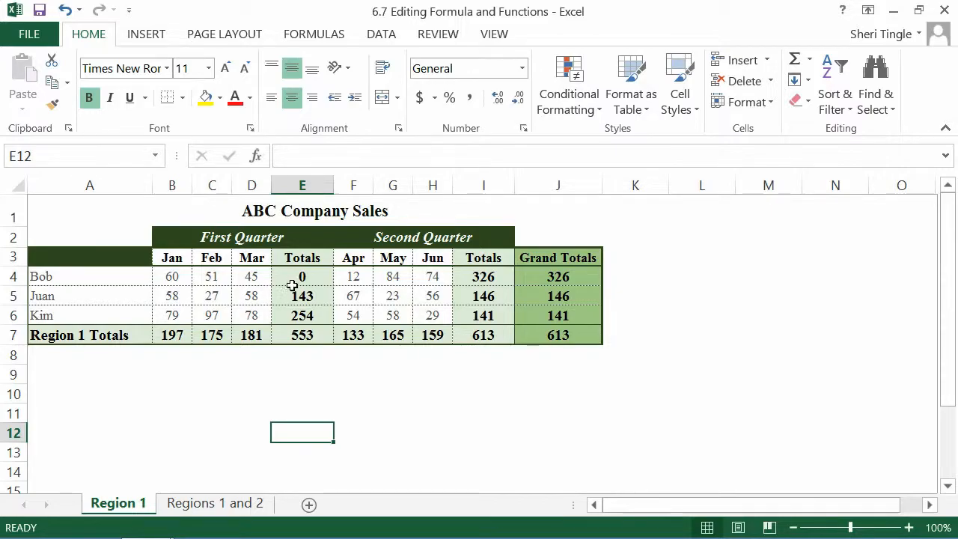
Begin rewriting Bob's first-quarter SUM formula, repointing its reference across the month cells B5, C5.
{"action": "type", "text": "=SUM(A4)"}
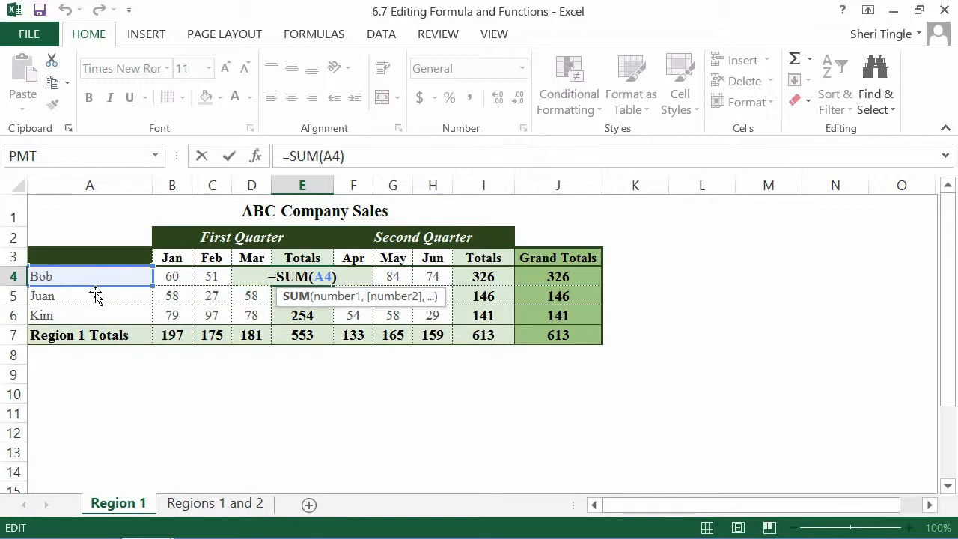
{"action": "mouse_move", "coordinate": [105, 297]}
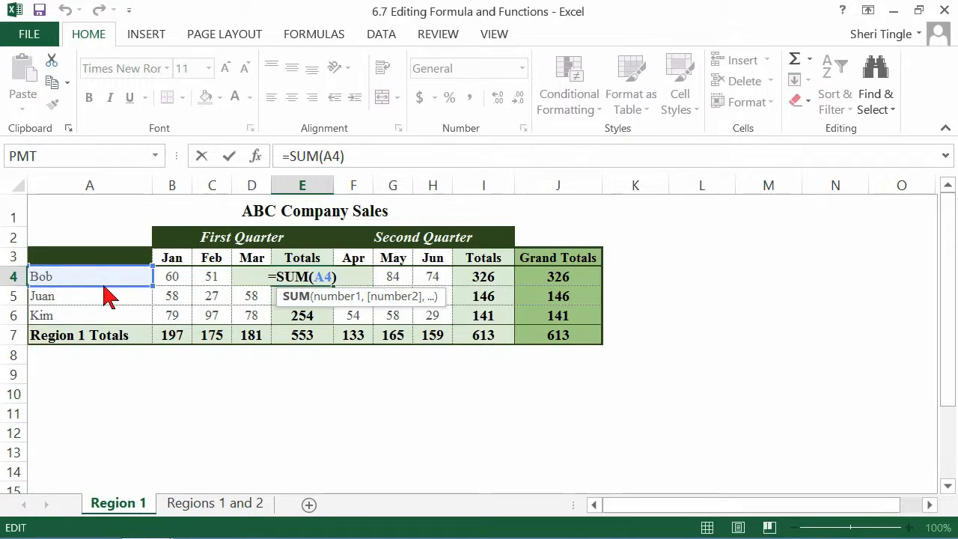
{"action": "left_click", "coordinate": [170, 297]}
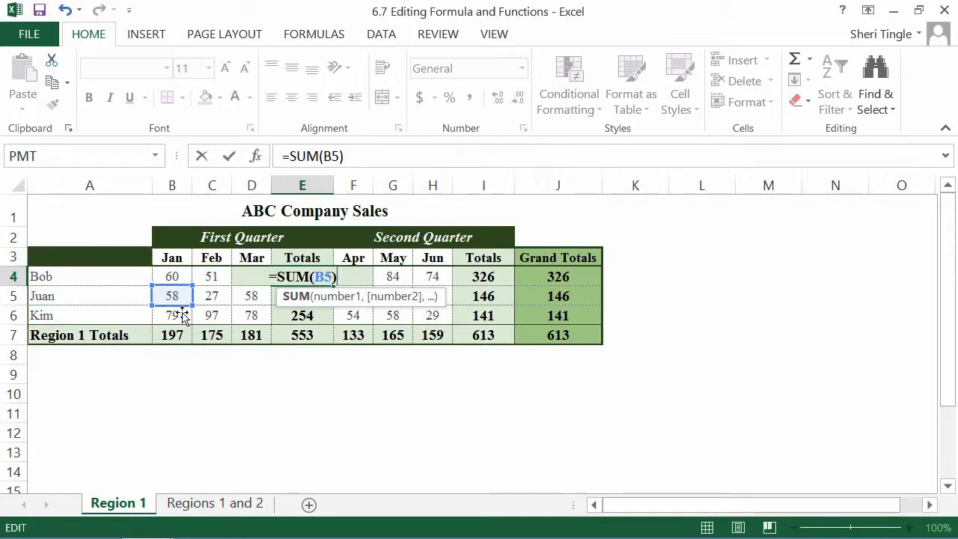
{"action": "left_click", "coordinate": [213, 297]}
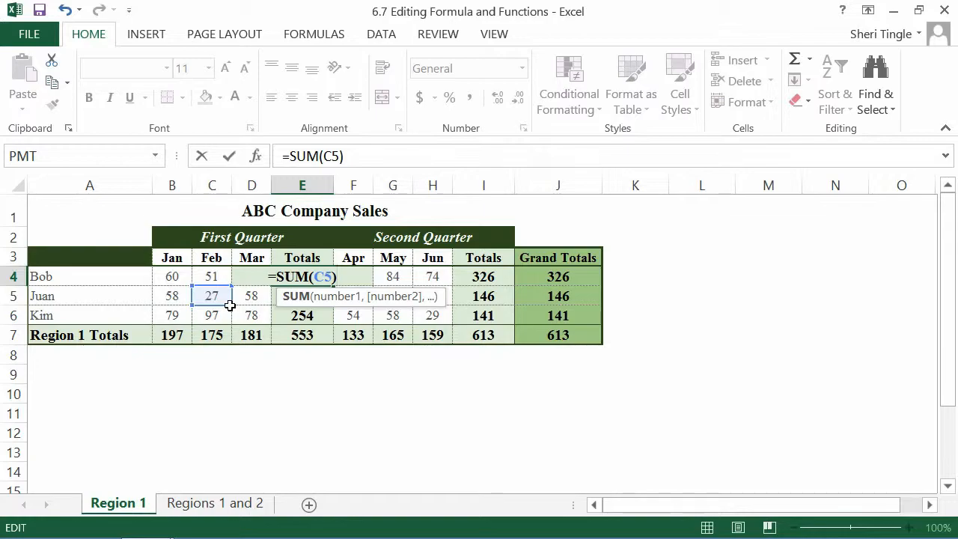
{"action": "mouse_move", "coordinate": [234, 331]}
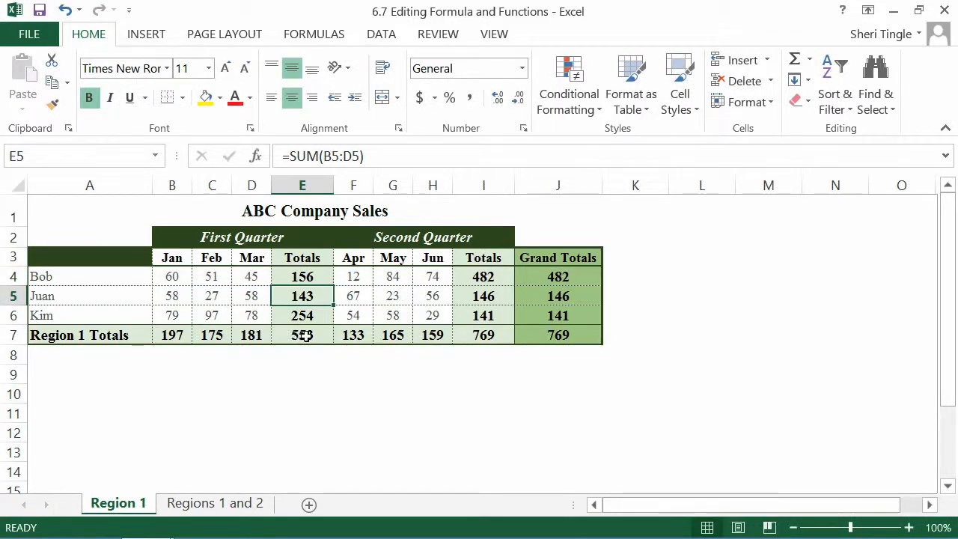
{"action": "double_click", "coordinate": [302, 296]}
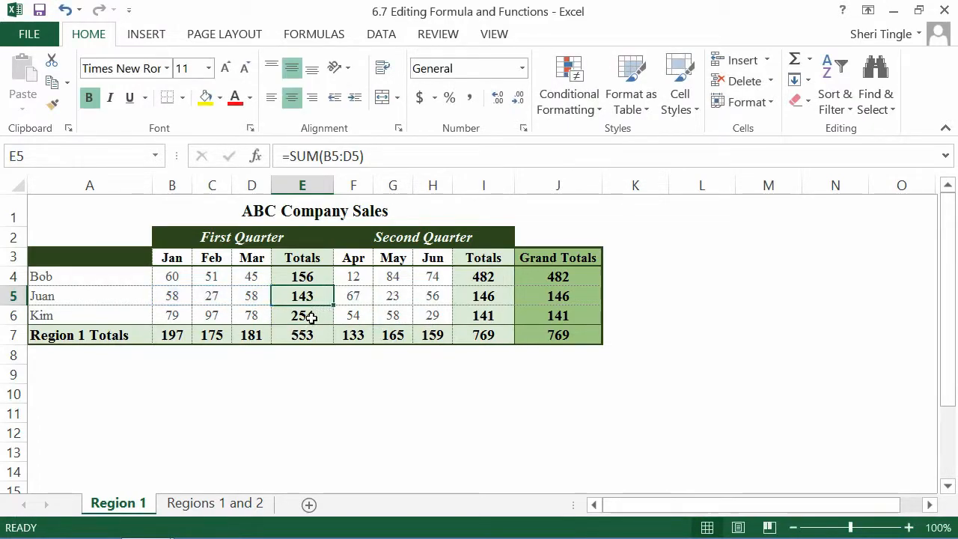
{"action": "left_click", "coordinate": [303, 314]}
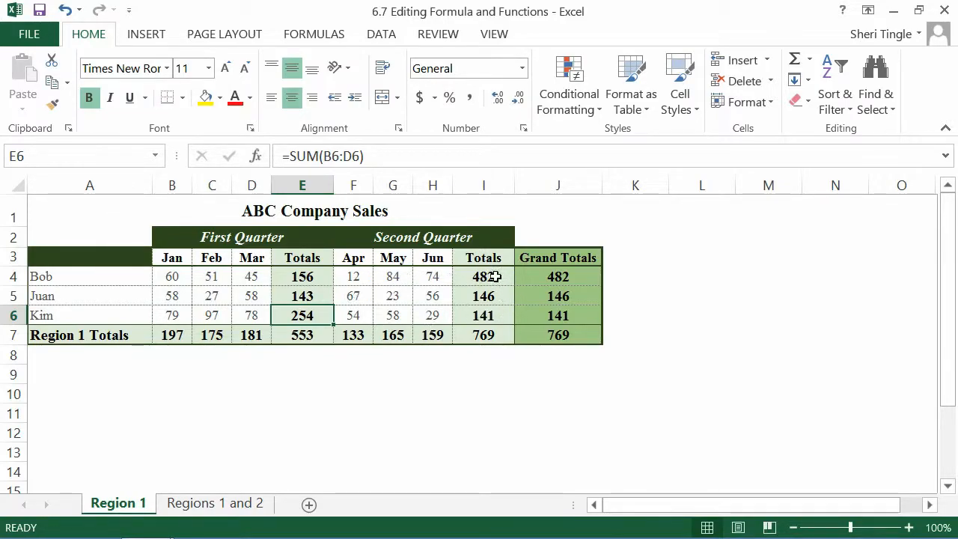
{"action": "mouse_move", "coordinate": [575, 278]}
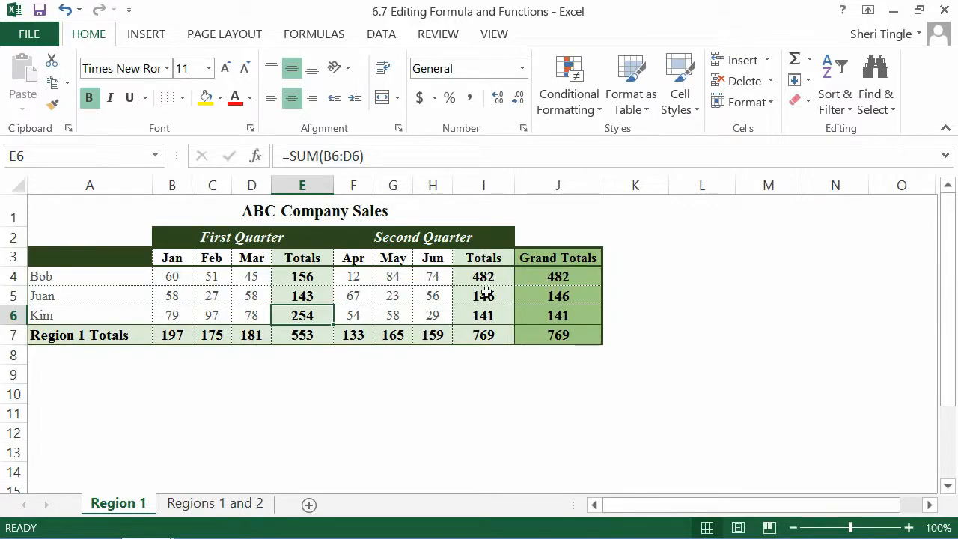
{"action": "left_click", "coordinate": [557, 276]}
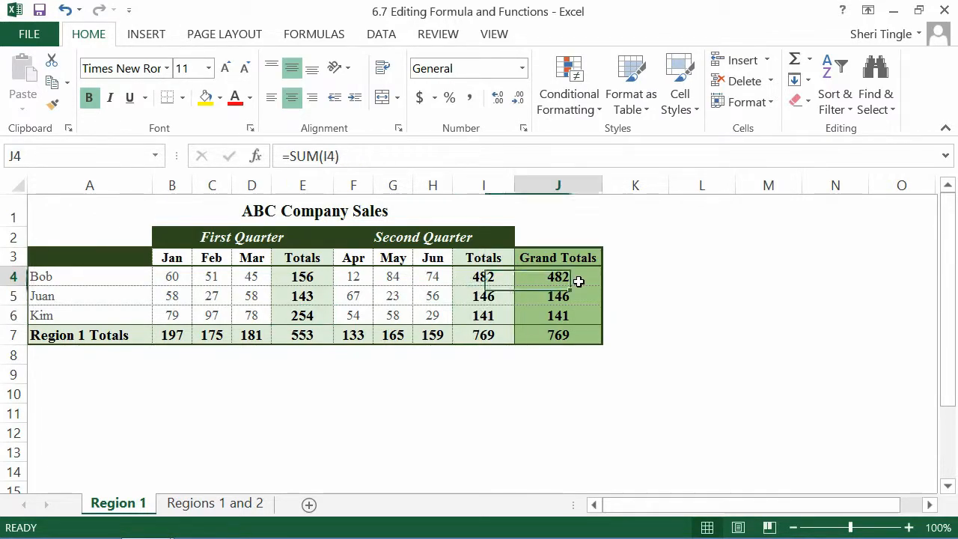
Edit Bob's Grand Total in J4 to add his first-quarter total E4 to the SUM, giving 638.
{"action": "double_click", "coordinate": [557, 275]}
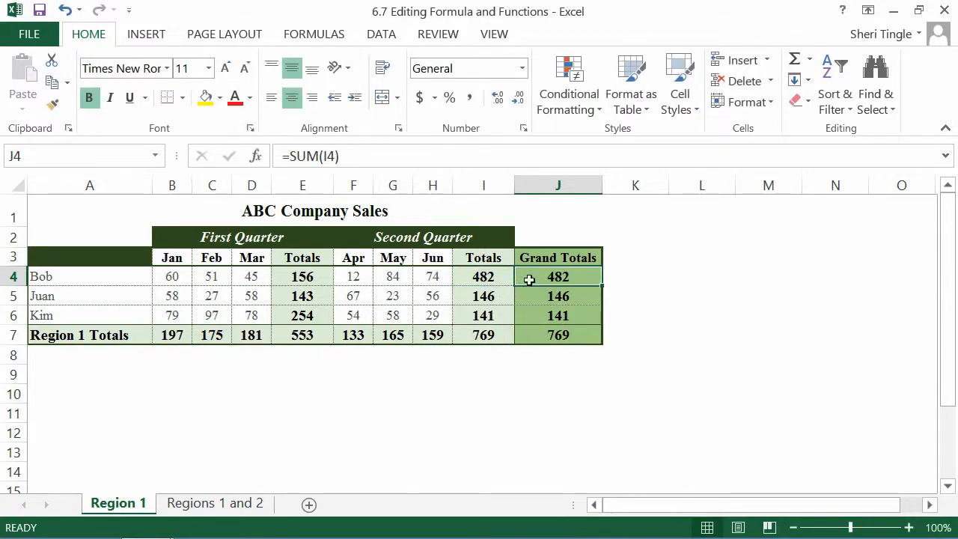
{"action": "double_click", "coordinate": [557, 276]}
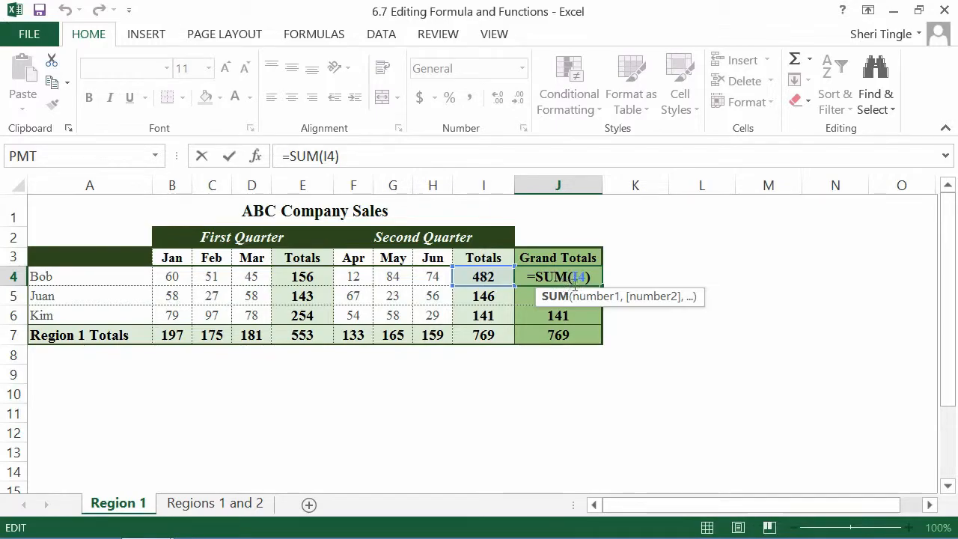
{"action": "mouse_move", "coordinate": [503, 328]}
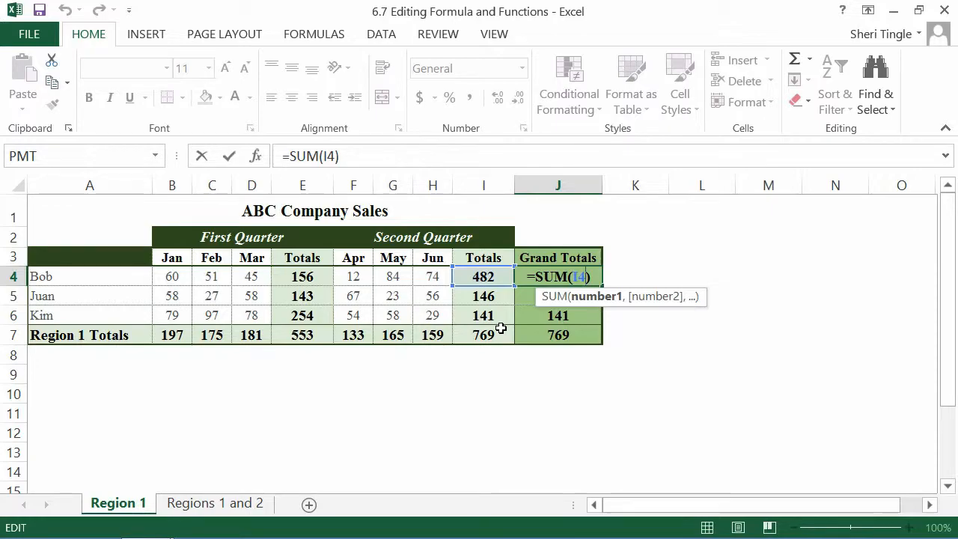
{"action": "mouse_move", "coordinate": [566, 316]}
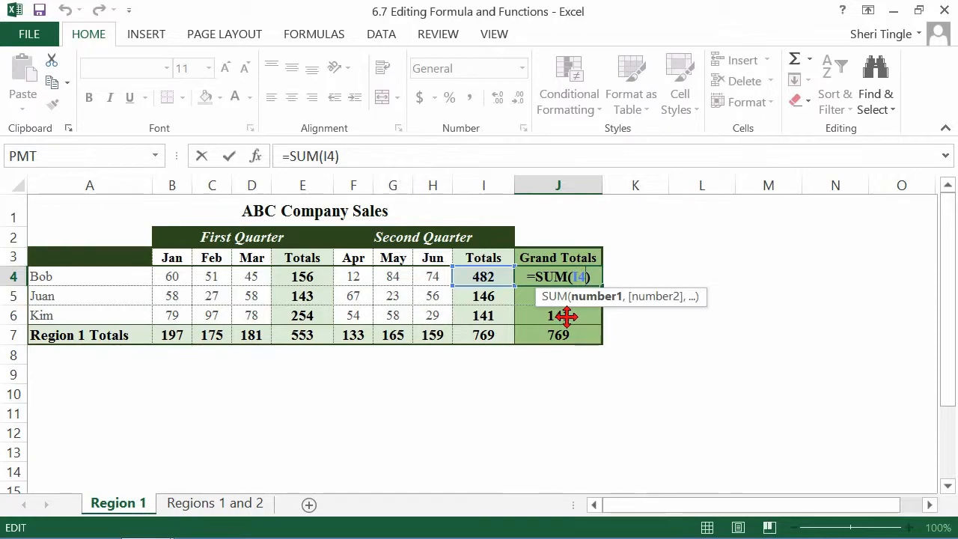
{"action": "mouse_move", "coordinate": [649, 321]}
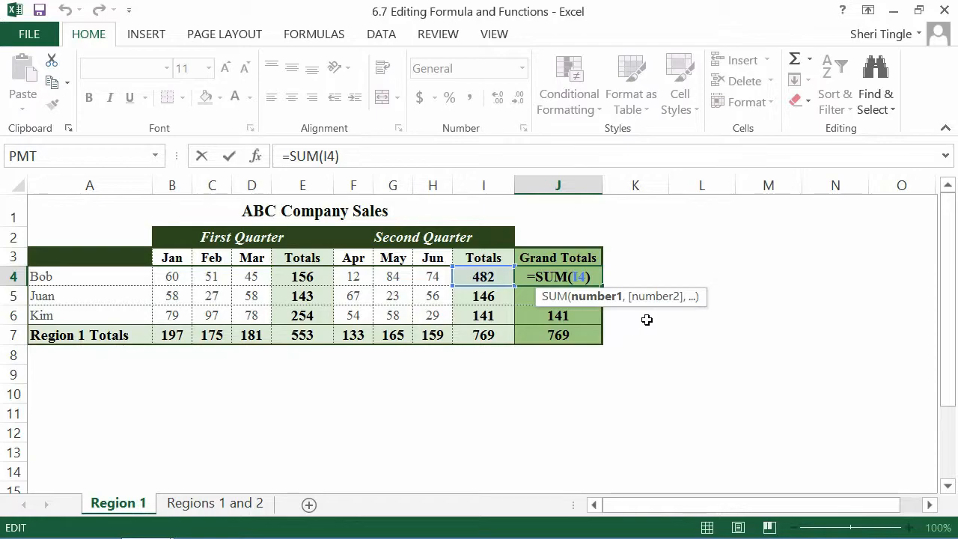
{"action": "mouse_move", "coordinate": [620, 321]}
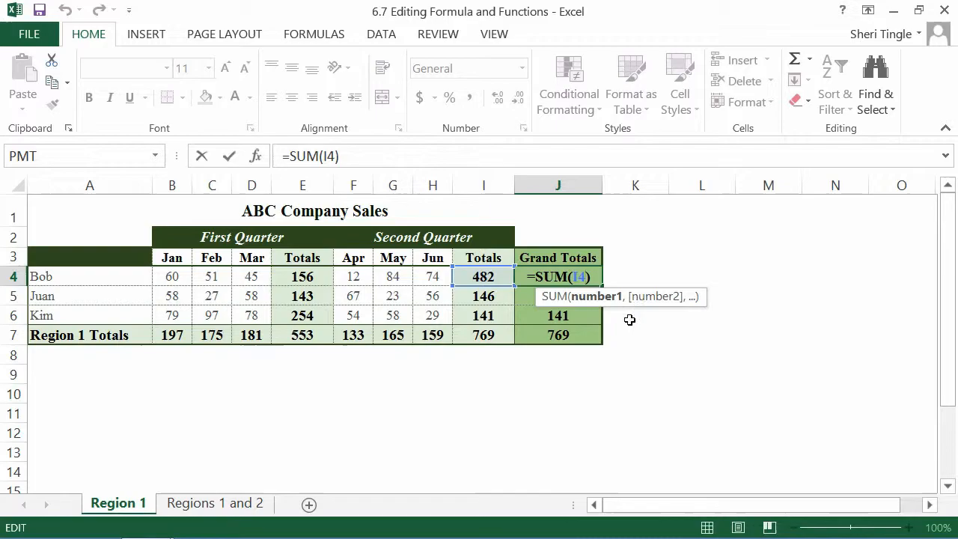
{"action": "mouse_move", "coordinate": [652, 345]}
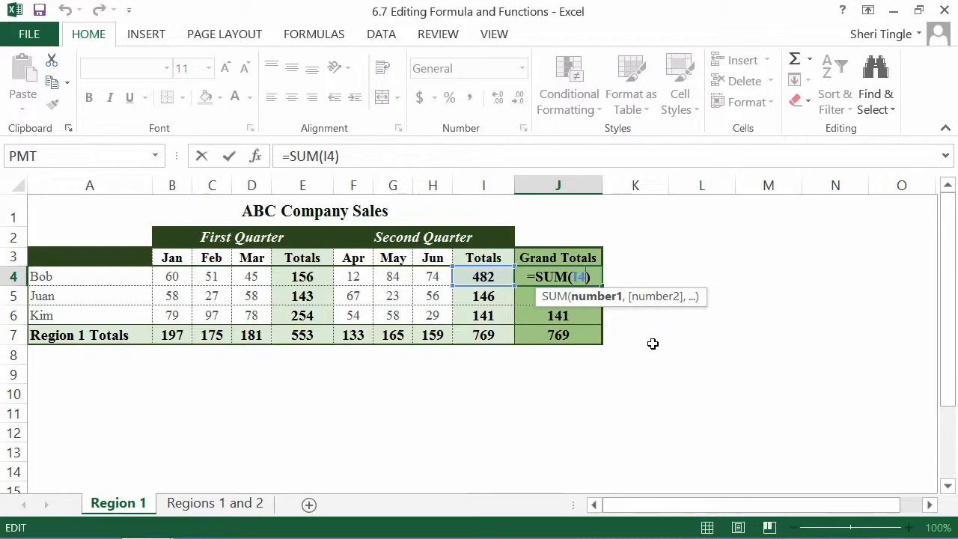
{"action": "type", "text": ","}
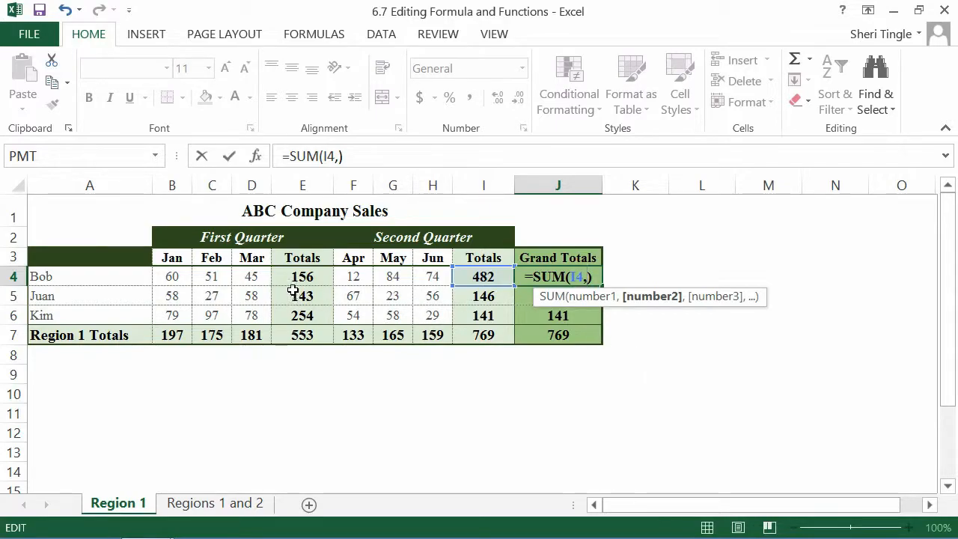
{"action": "left_click", "coordinate": [303, 275]}
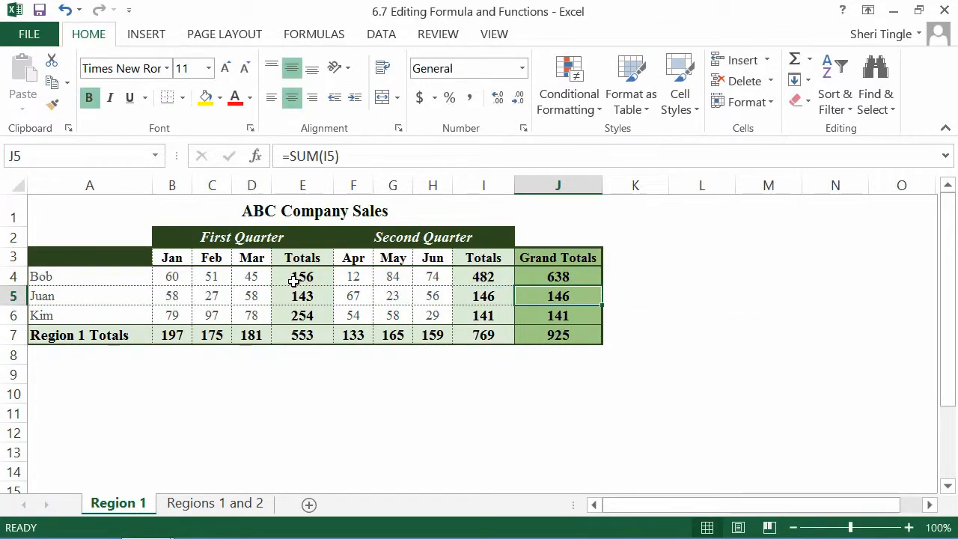
Fill the Grand Total formula from J4 down to J7, giving Juan 289, Kim 395 and Region 1 1322.
{"action": "left_click", "coordinate": [557, 275]}
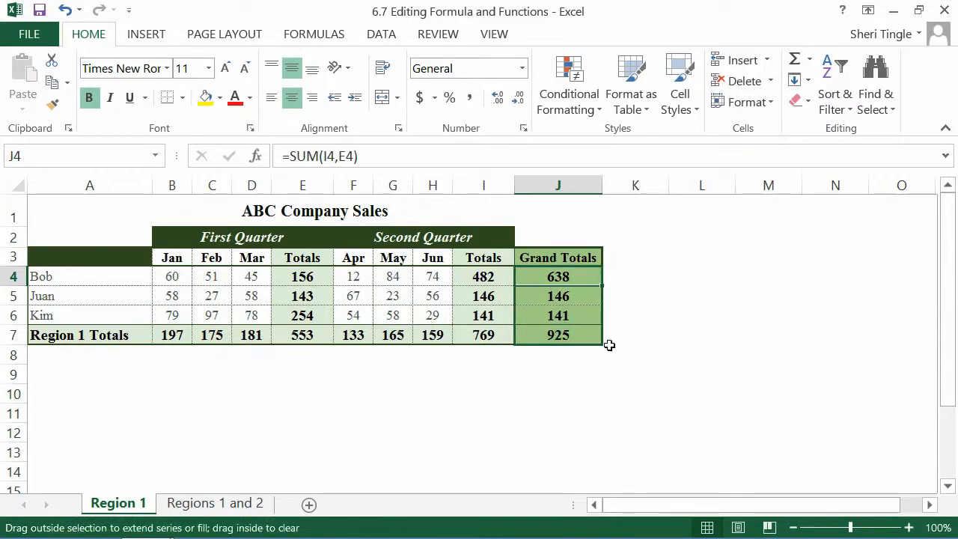
{"action": "left_click_drag", "start_coordinate": [599, 283], "coordinate": [599, 337]}
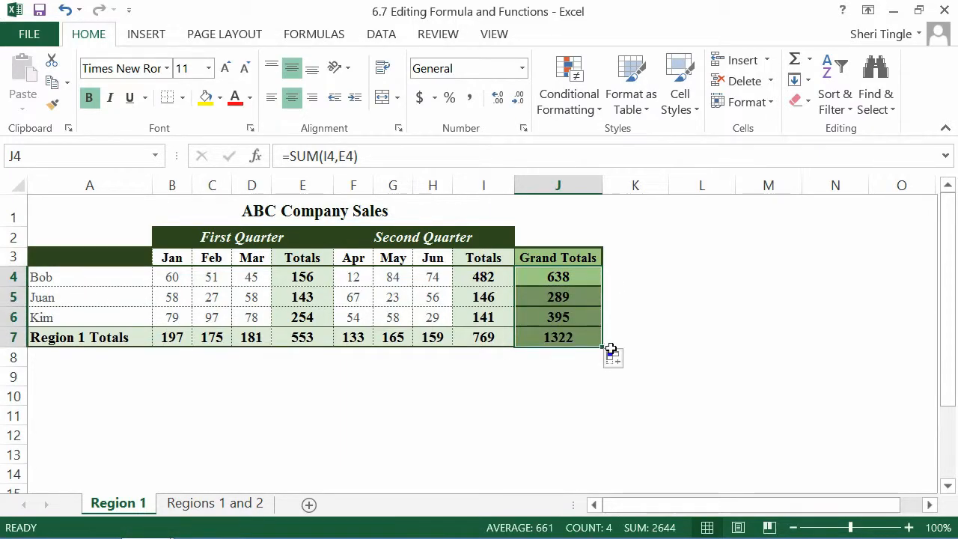
{"action": "left_click", "coordinate": [624, 361]}
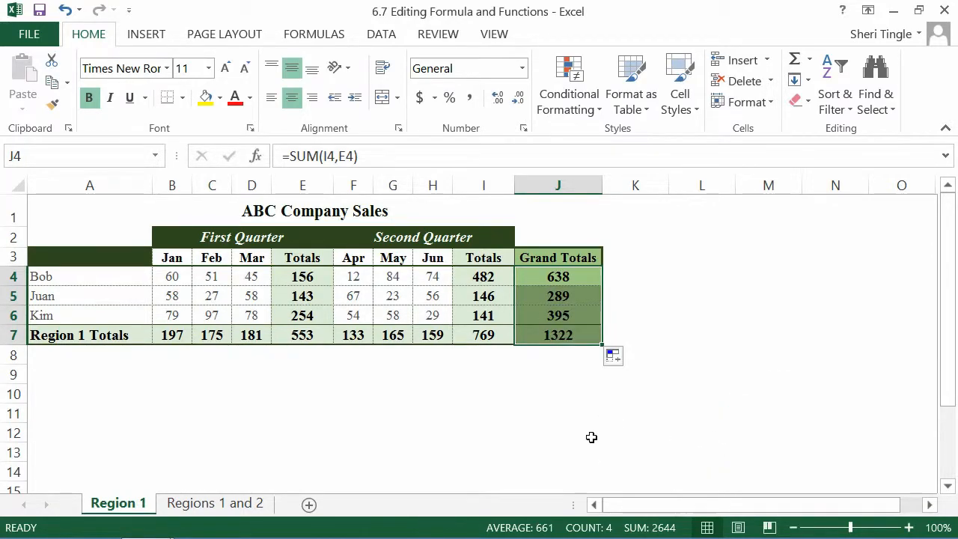
{"action": "left_click", "coordinate": [557, 433]}
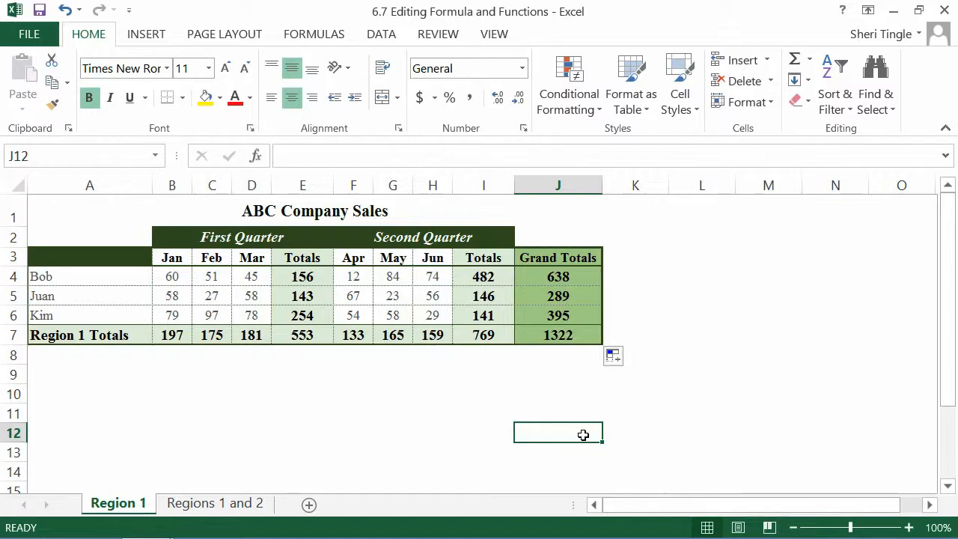
{"action": "mouse_move", "coordinate": [583, 433]}
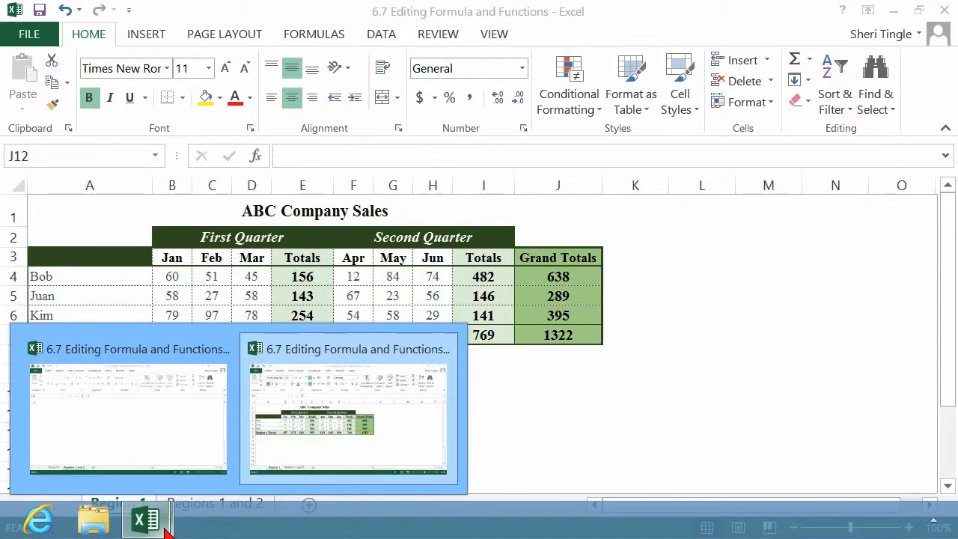
Switch to the '6.7 Editing Formula and Functions 2' workbook on its Regions 1 and 2 sheet.
{"action": "left_click", "coordinate": [348, 419]}
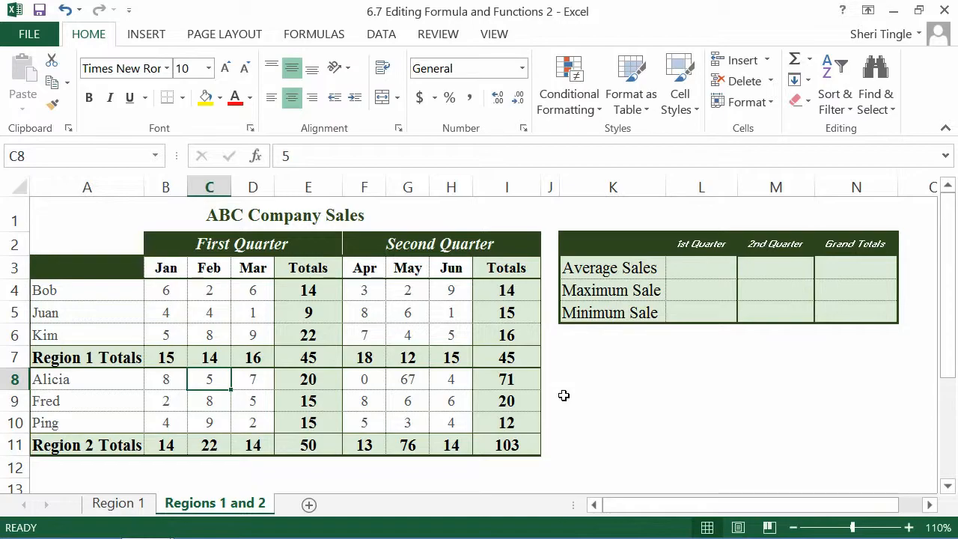
{"action": "mouse_move", "coordinate": [119, 503]}
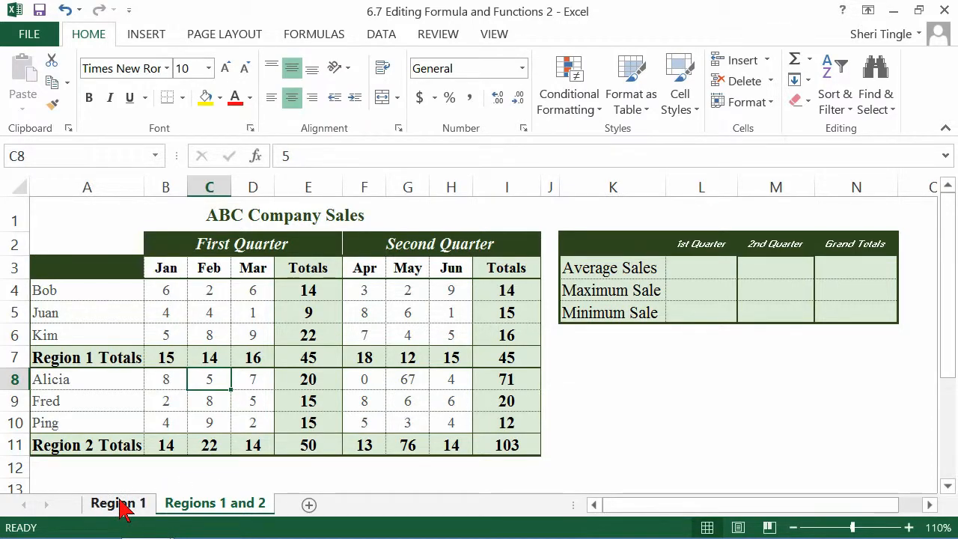
Switch to the Region 1 sheet of the second workbook.
{"action": "left_click", "coordinate": [117, 503]}
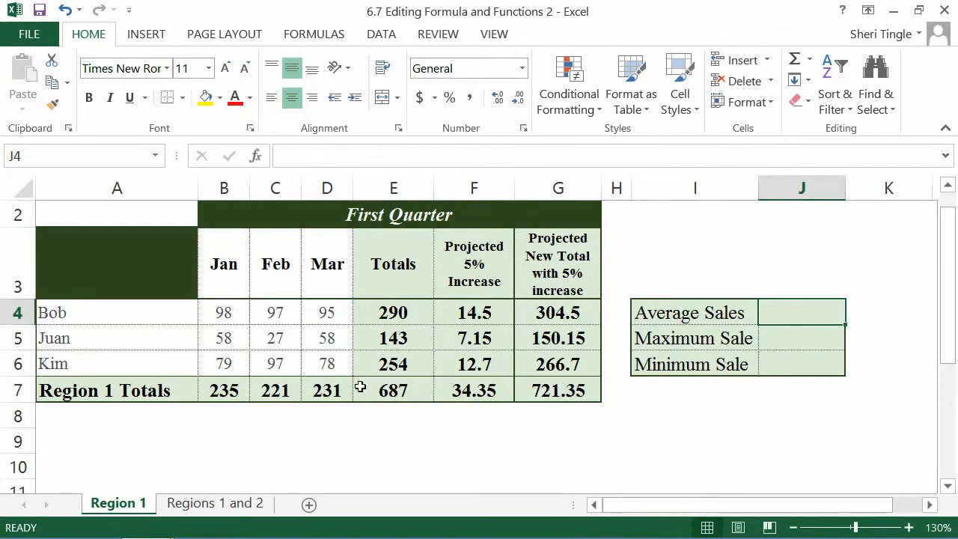
{"action": "mouse_move", "coordinate": [762, 327]}
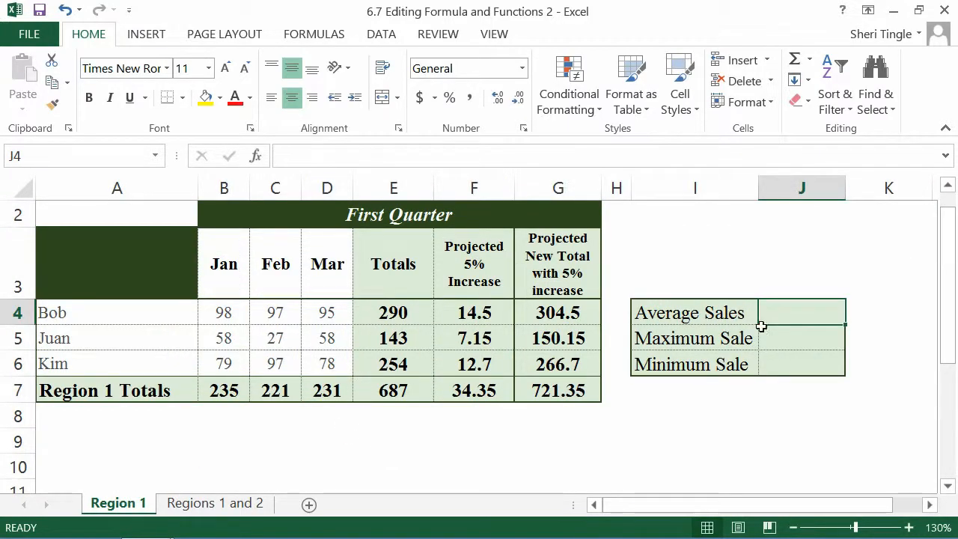
{"action": "mouse_move", "coordinate": [804, 317]}
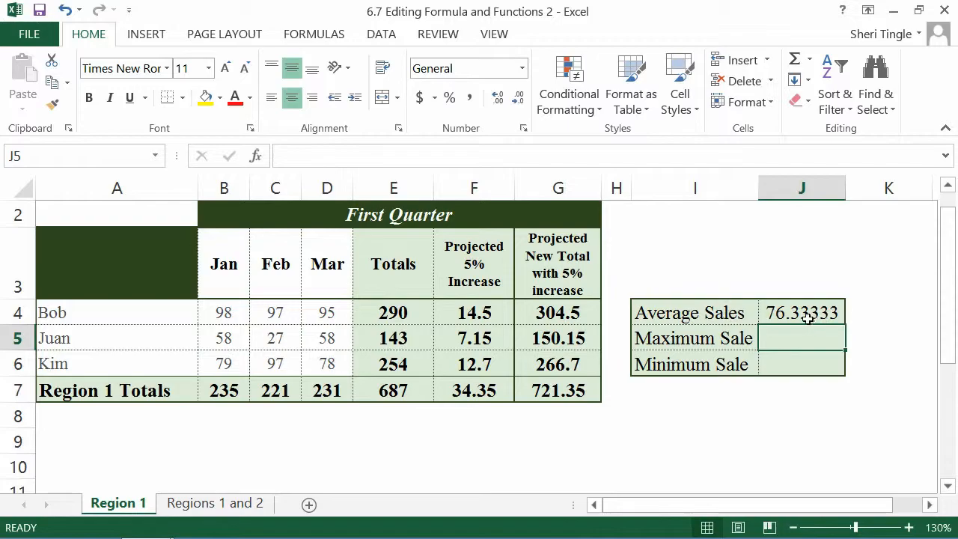
Copy the Average formula into Maximum Sale J5 and begin changing it to a MAX formula.
{"action": "left_click", "coordinate": [803, 313]}
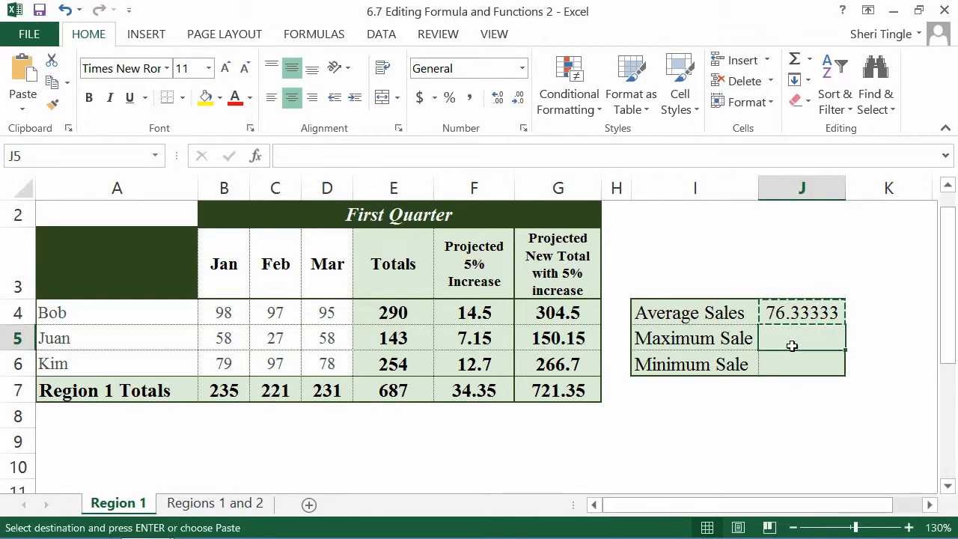
{"action": "left_click", "coordinate": [797, 352]}
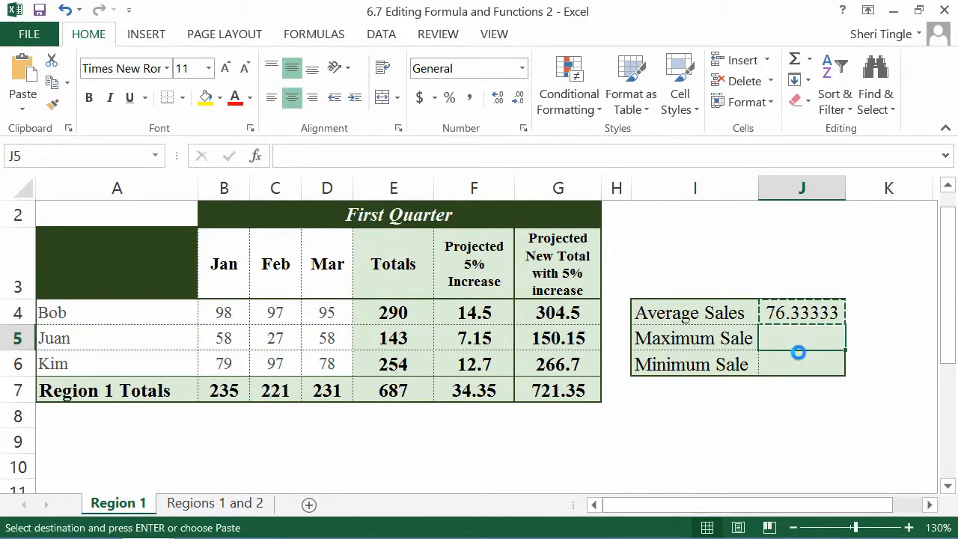
{"action": "left_click", "coordinate": [802, 338]}
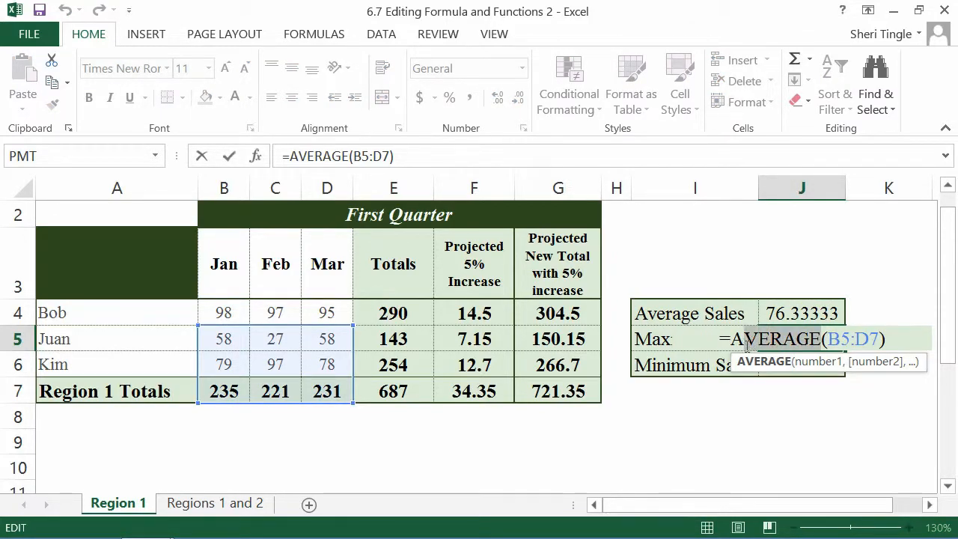
{"action": "type", "text": "MAX"}
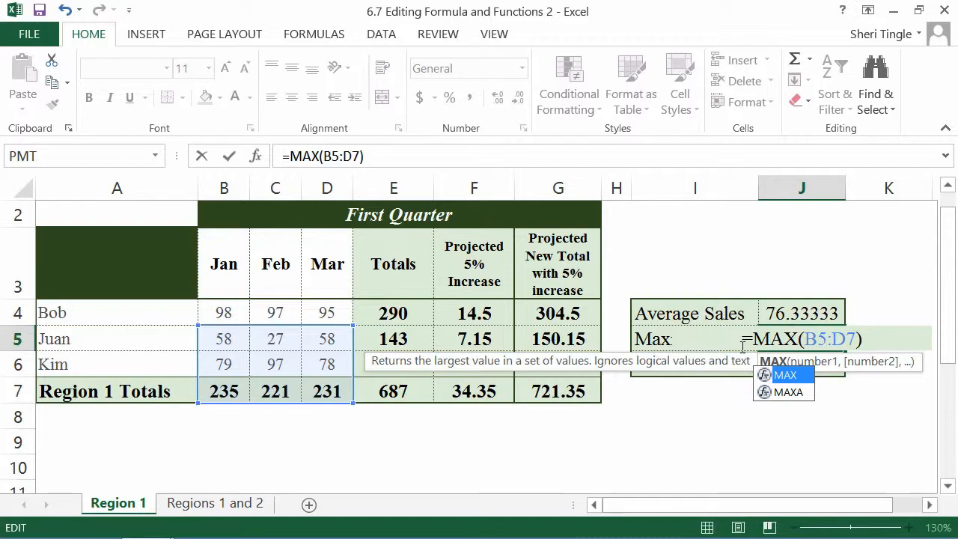
{"action": "mouse_move", "coordinate": [818, 314]}
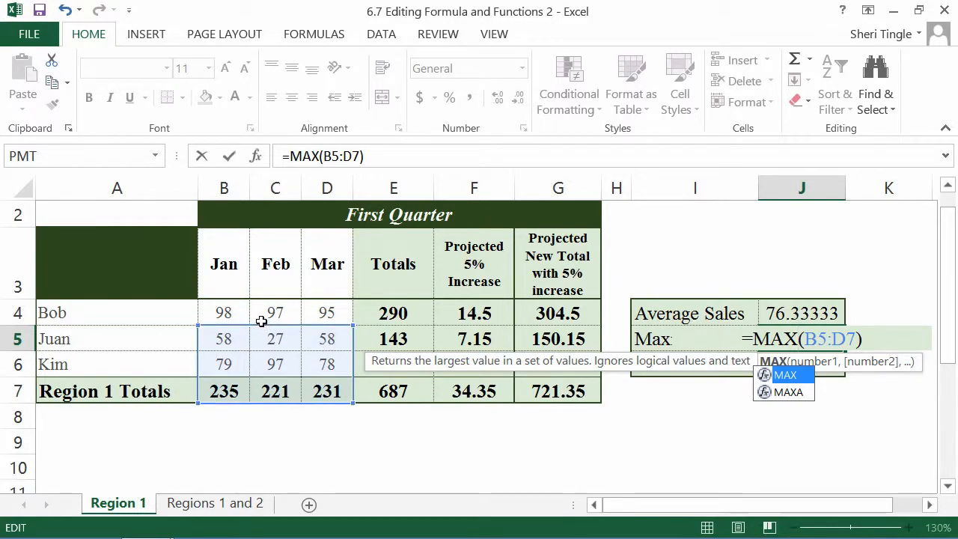
{"action": "mouse_move", "coordinate": [262, 342]}
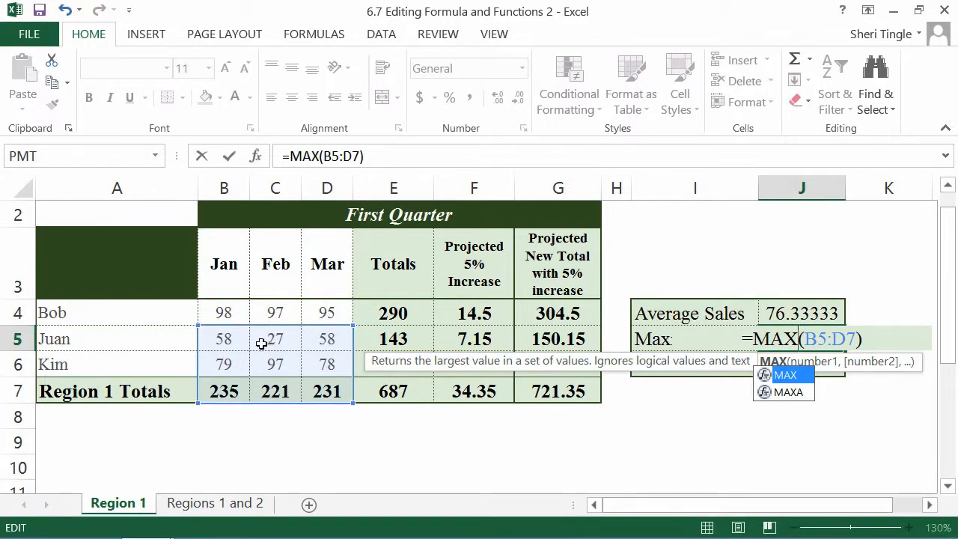
{"action": "mouse_move", "coordinate": [242, 389]}
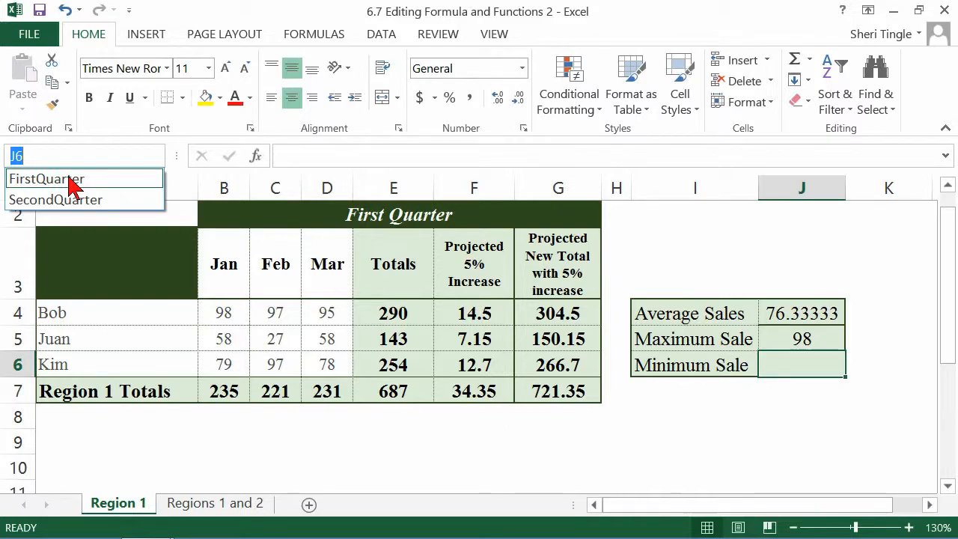
Go to the FirstQuarter named range, returning to the Regions 1 and 2 sheet.
{"action": "left_click", "coordinate": [216, 503]}
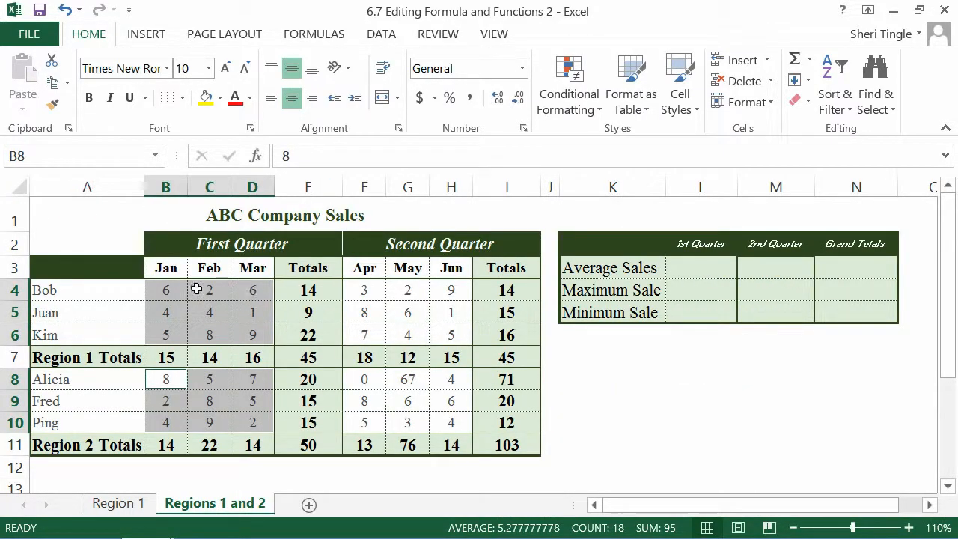
{"action": "mouse_move", "coordinate": [178, 429]}
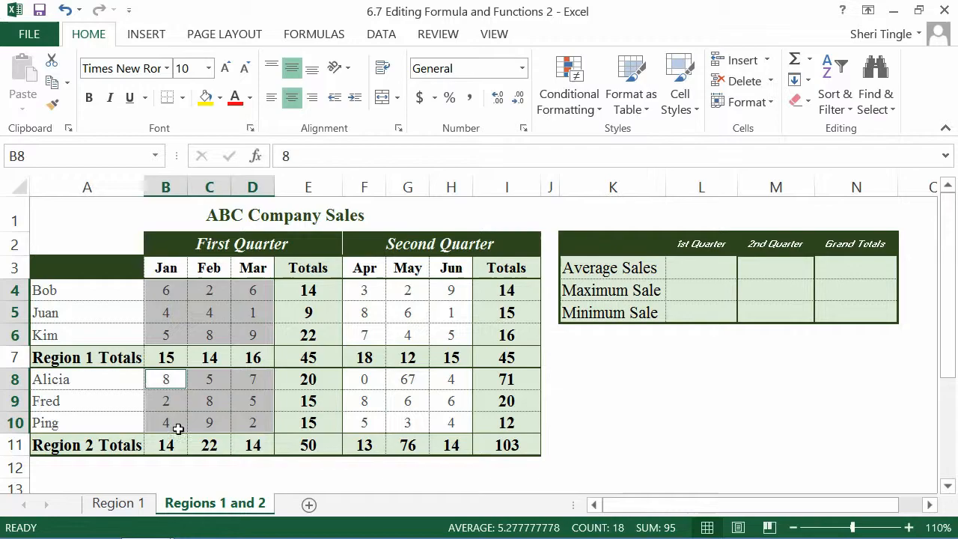
{"action": "mouse_move", "coordinate": [268, 422]}
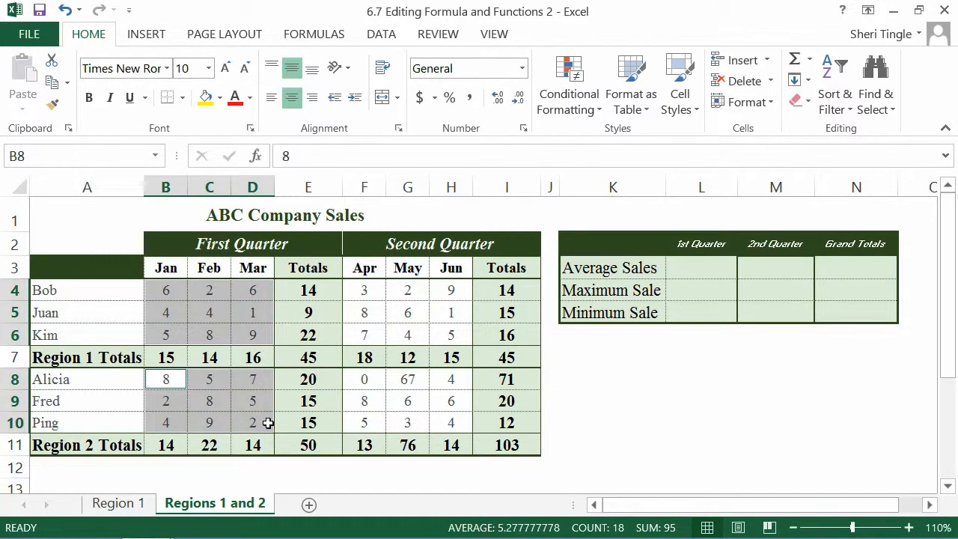
{"action": "mouse_move", "coordinate": [266, 422]}
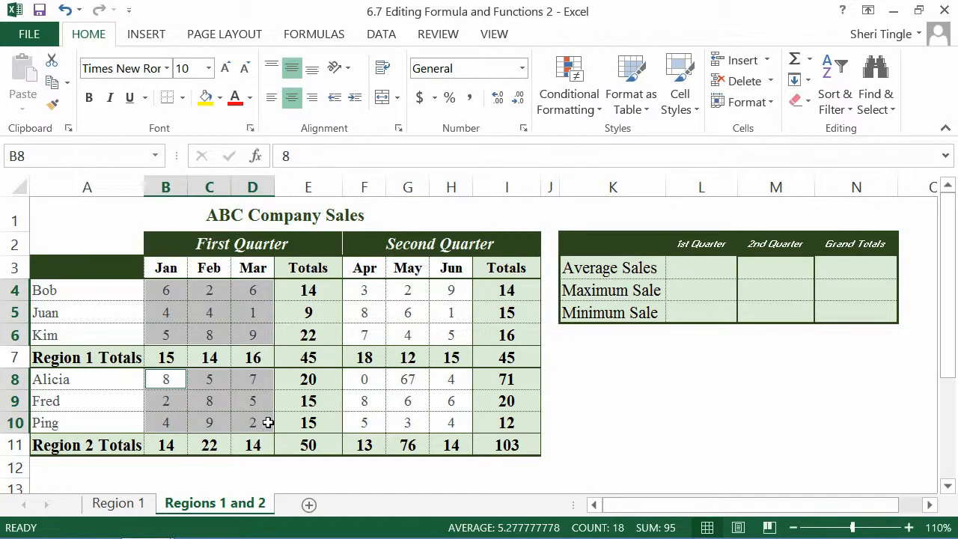
{"action": "mouse_move", "coordinate": [369, 432]}
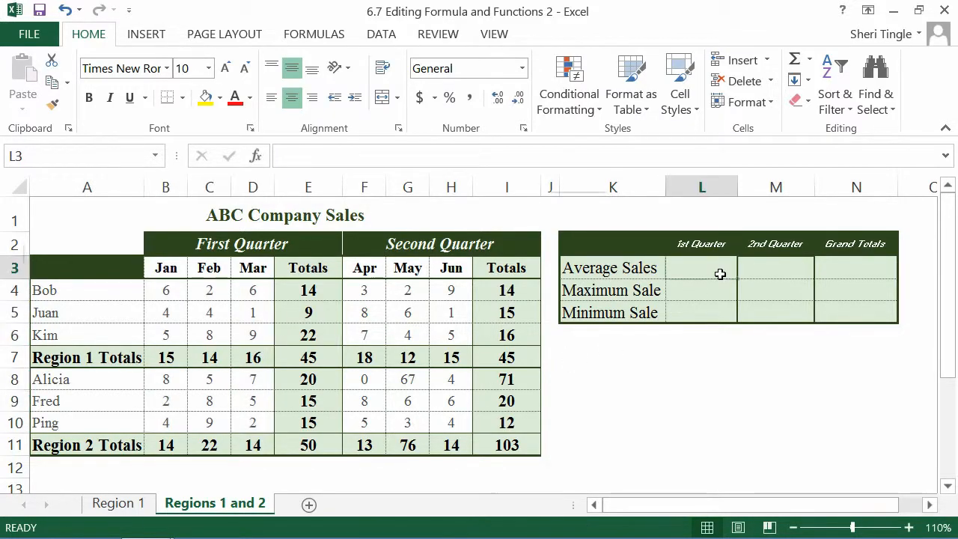
Insert an AutoSum Average in L3 over the FirstQuarter range name, giving 5.277778.
{"action": "left_click", "coordinate": [809, 60]}
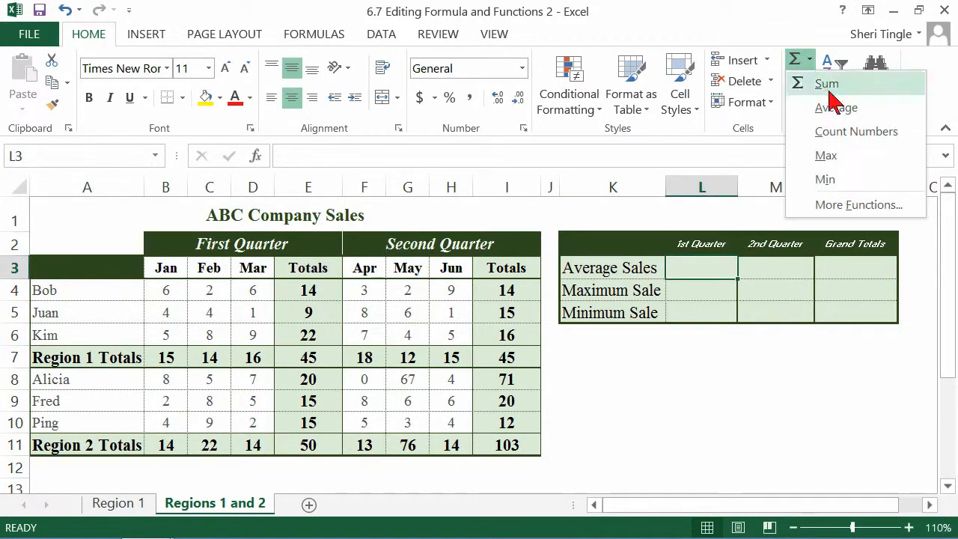
{"action": "left_click", "coordinate": [836, 108]}
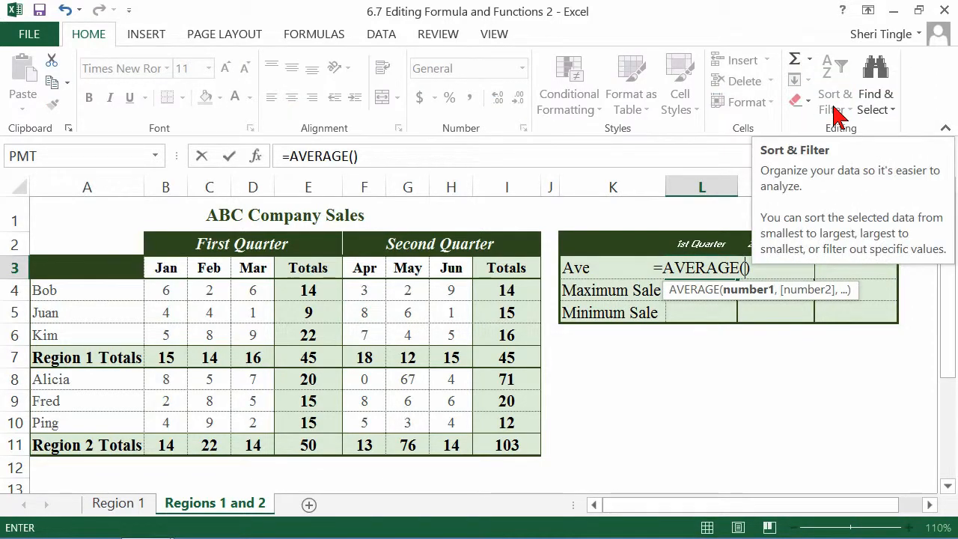
{"action": "type", "text": "firs"}
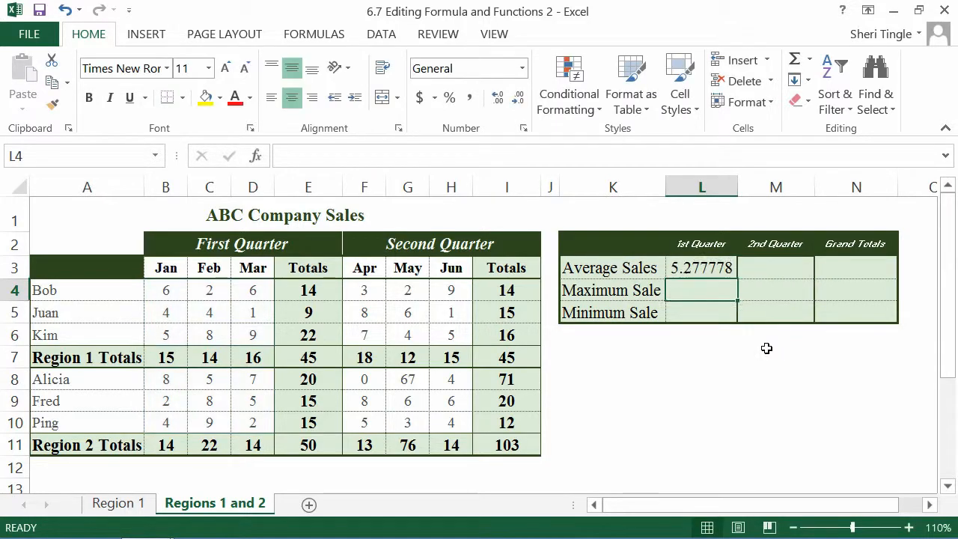
Copy the Average Sales formula into Maximum Sale and change it to =MAX(FirstQuarter), giving 9.
{"action": "left_click", "coordinate": [700, 267]}
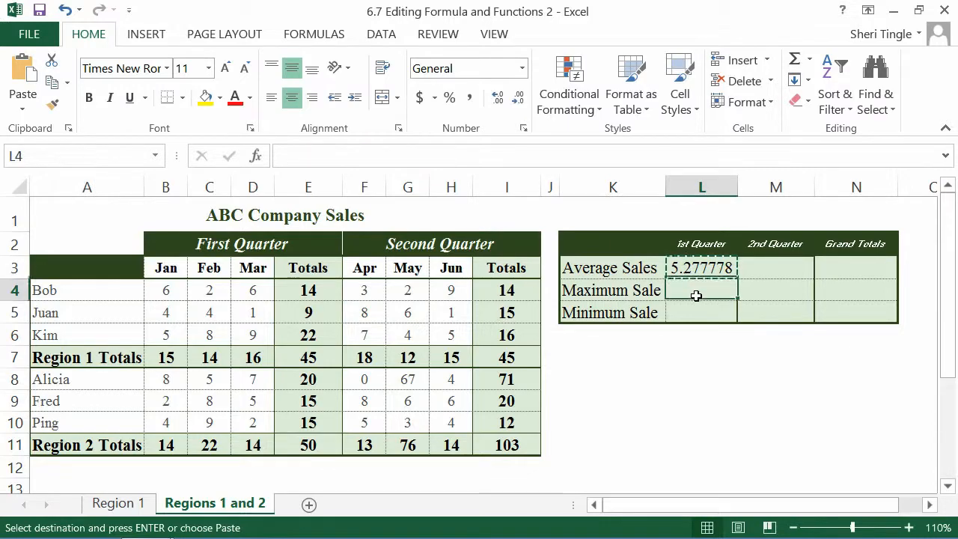
{"action": "left_click", "coordinate": [700, 291]}
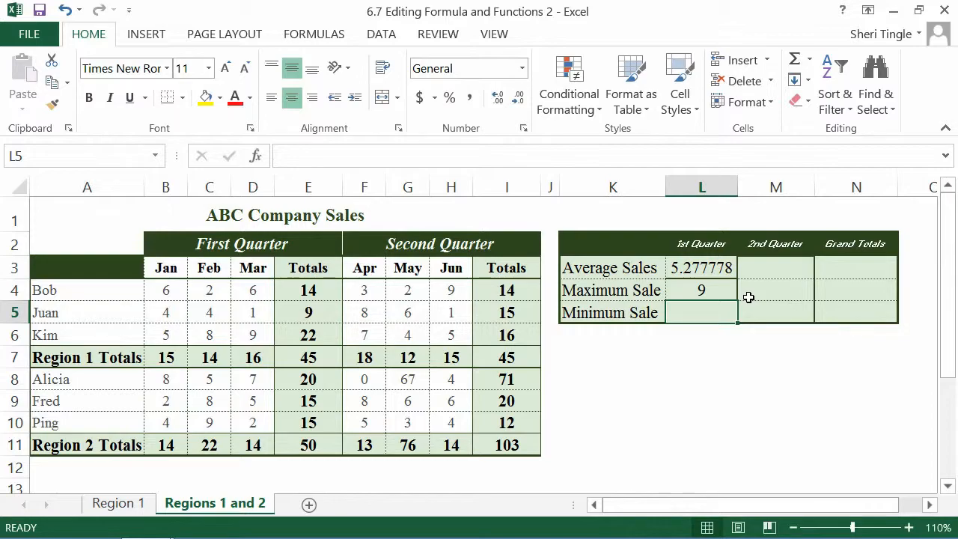
{"action": "left_click", "coordinate": [701, 291]}
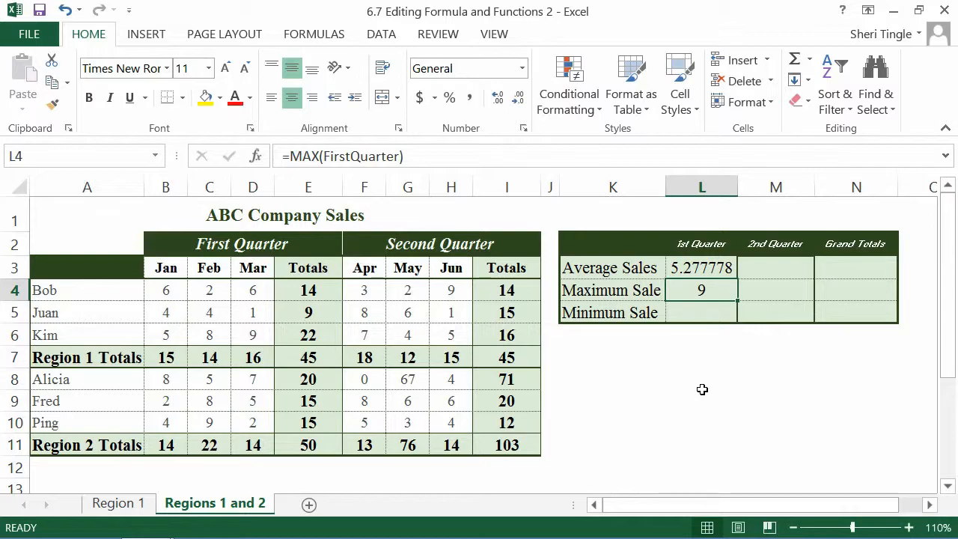
{"action": "mouse_move", "coordinate": [676, 300]}
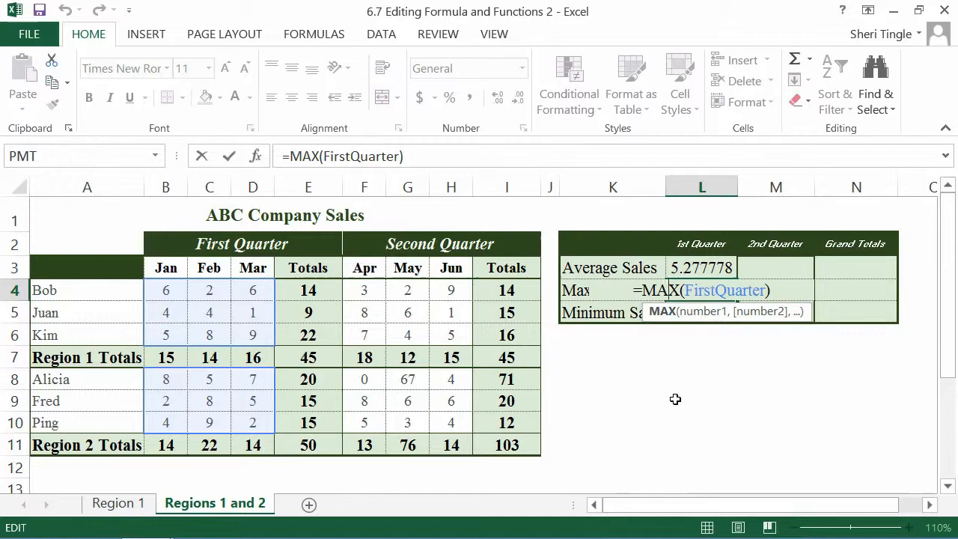
{"action": "mouse_move", "coordinate": [281, 313]}
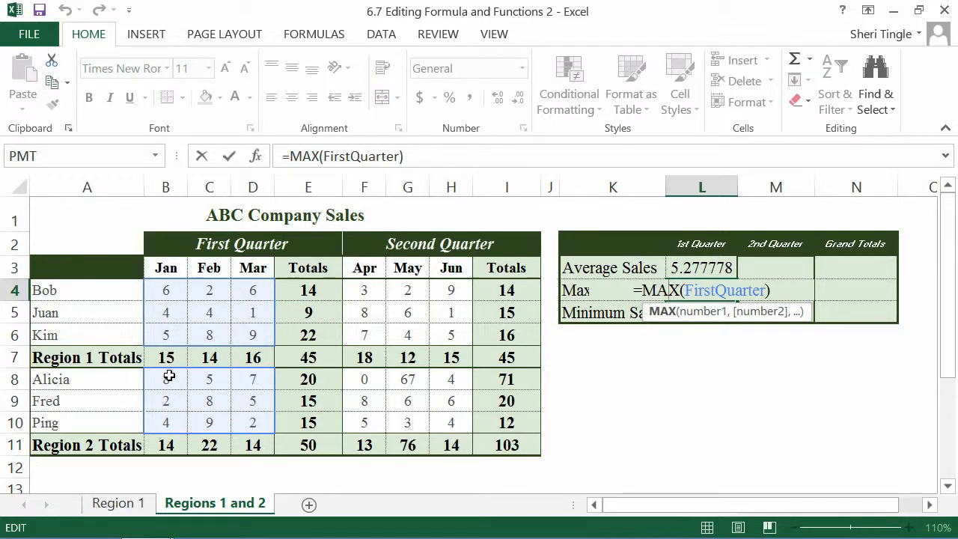
{"action": "mouse_move", "coordinate": [272, 416]}
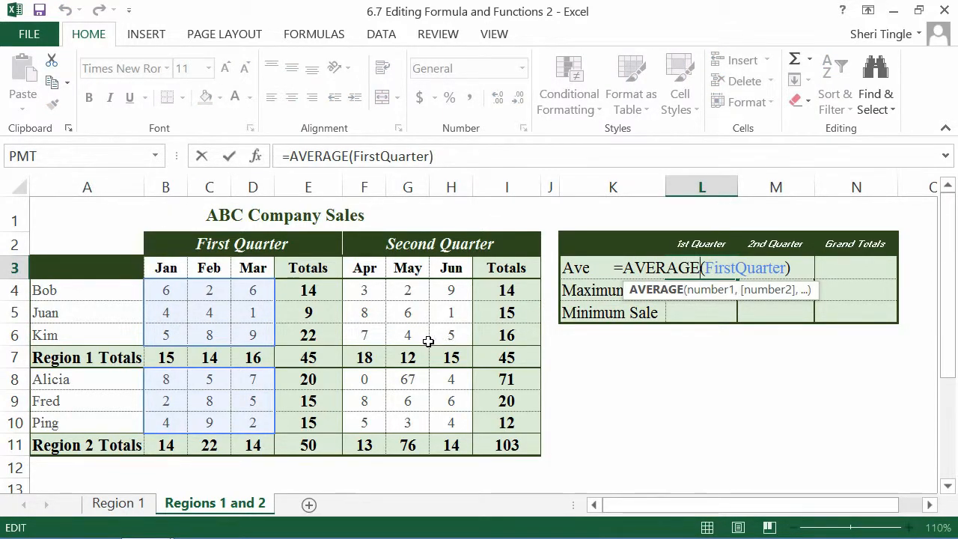
{"action": "mouse_move", "coordinate": [279, 320]}
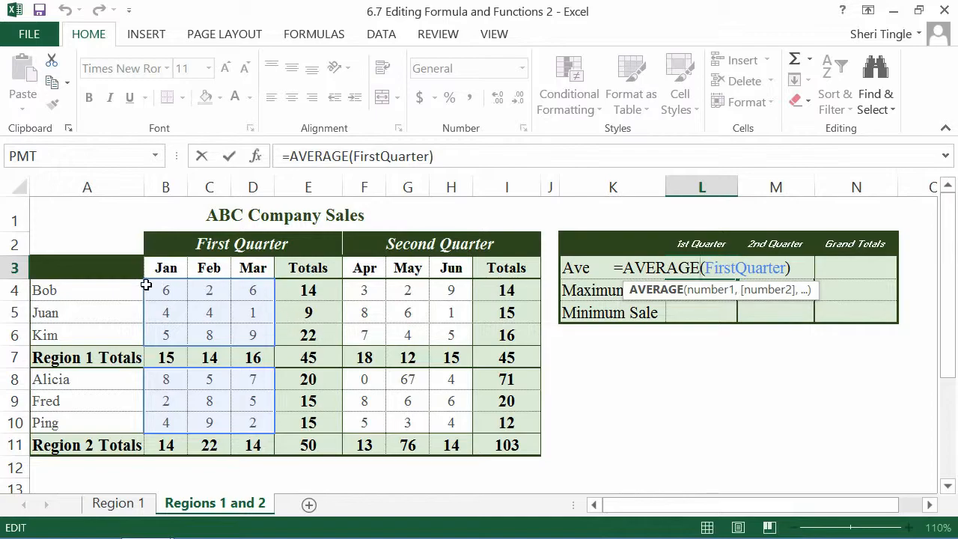
{"action": "mouse_move", "coordinate": [287, 354]}
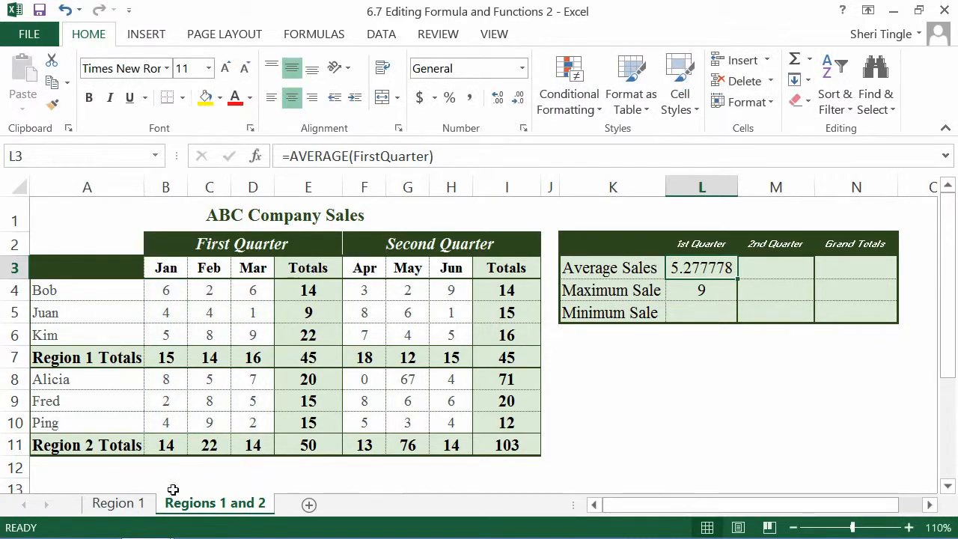
Switch back to the Region 1 sheet to review =AVERAGE(B4:D6).
{"action": "left_click", "coordinate": [119, 503]}
{"action": "type", "text": "=AVERAGE(B4:D6)"}
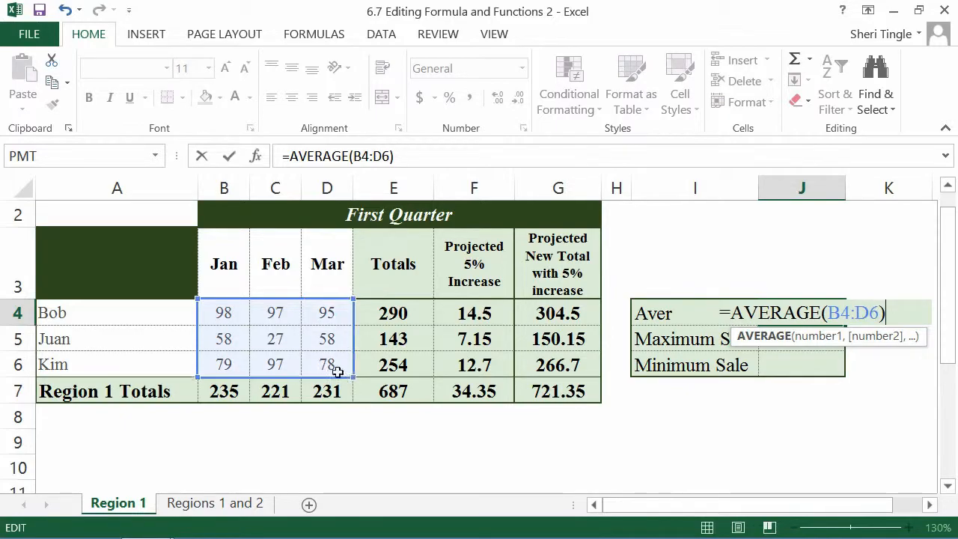
{"action": "mouse_move", "coordinate": [357, 401]}
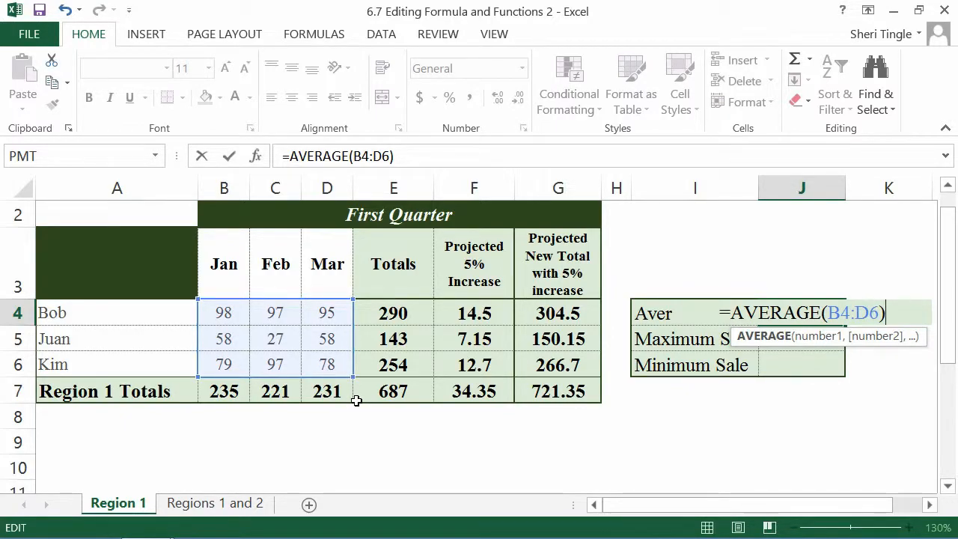